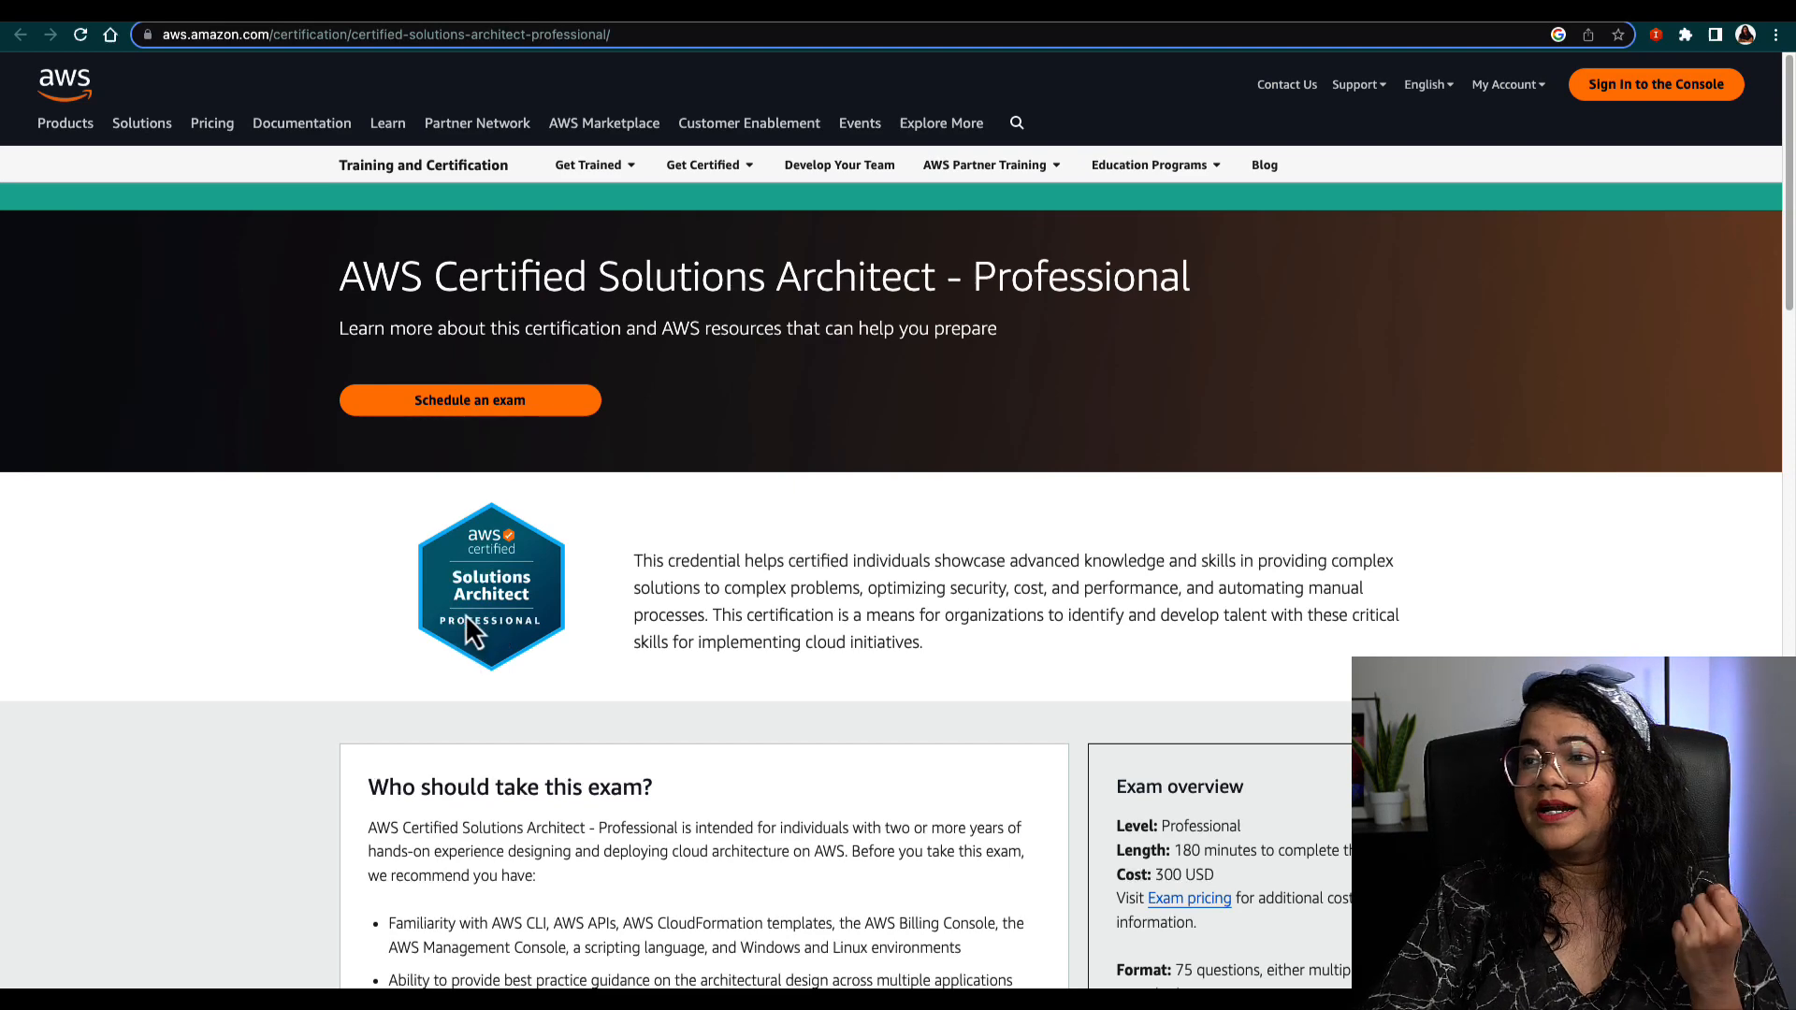
mouse_move(817, 551)
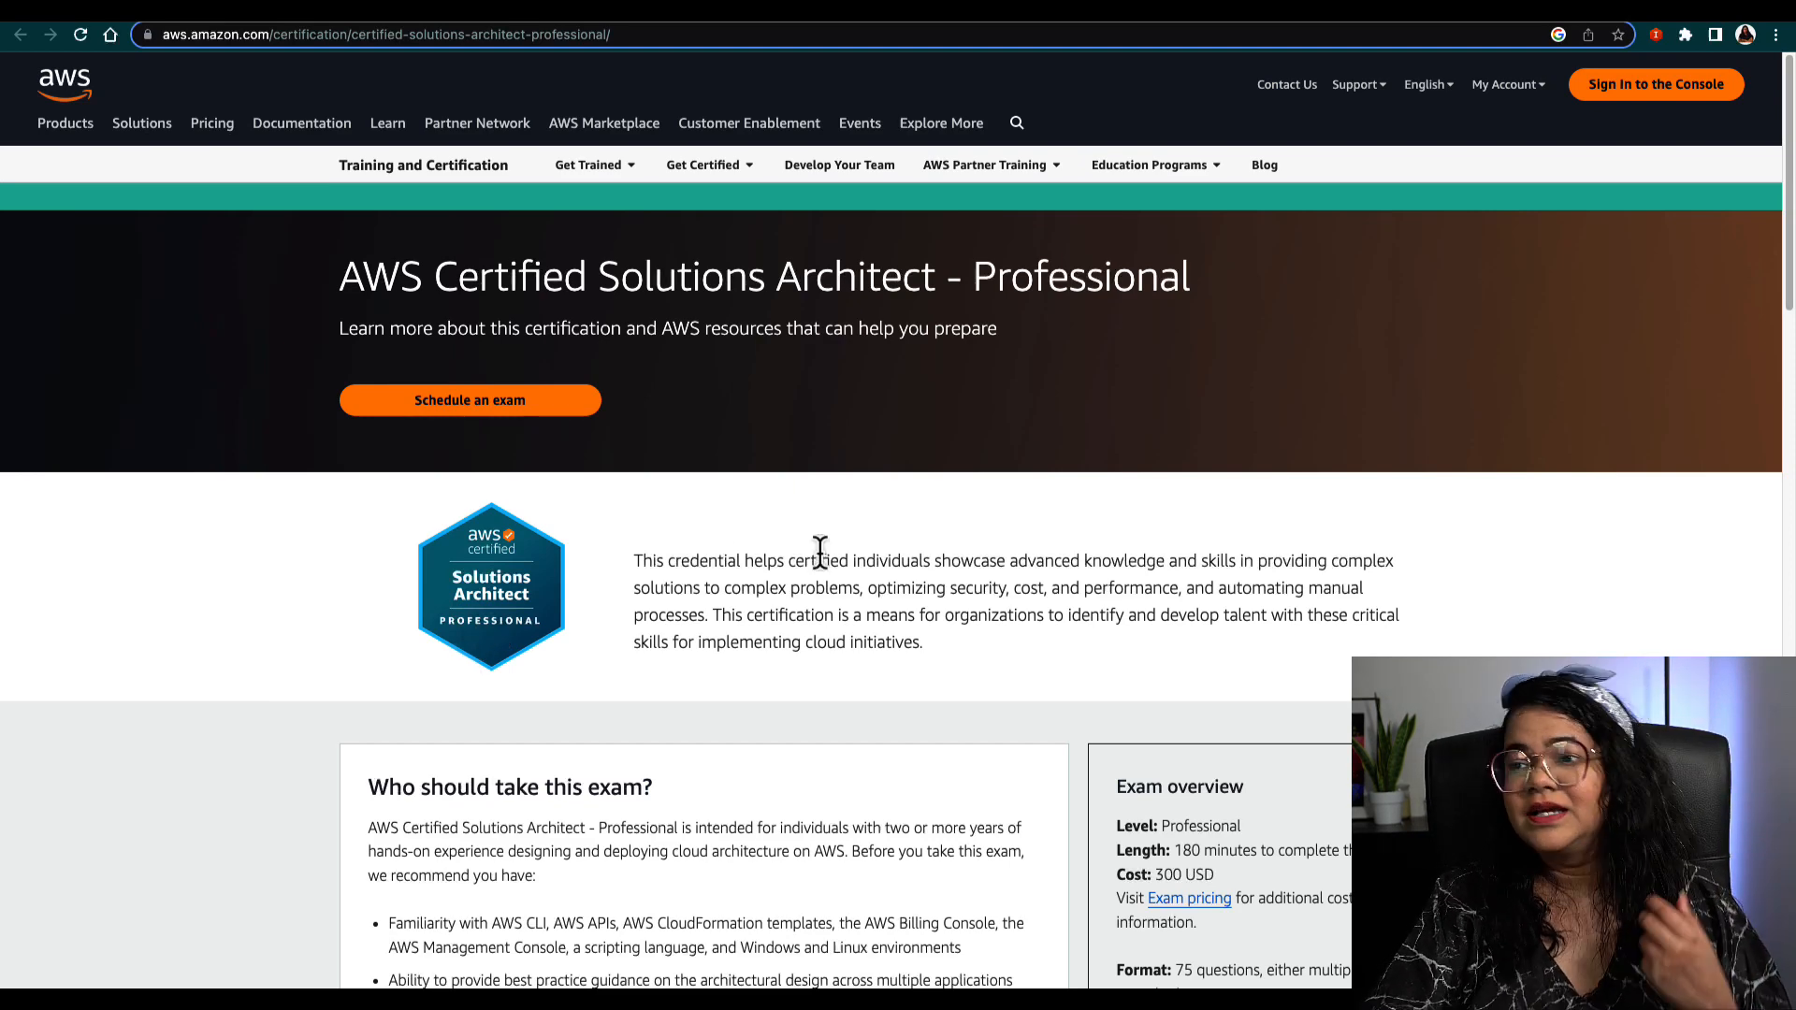
- Scroll to 'What does it take to earn this certification?' and open the SAP-C02 exam guide PDF
scroll("down", 3)
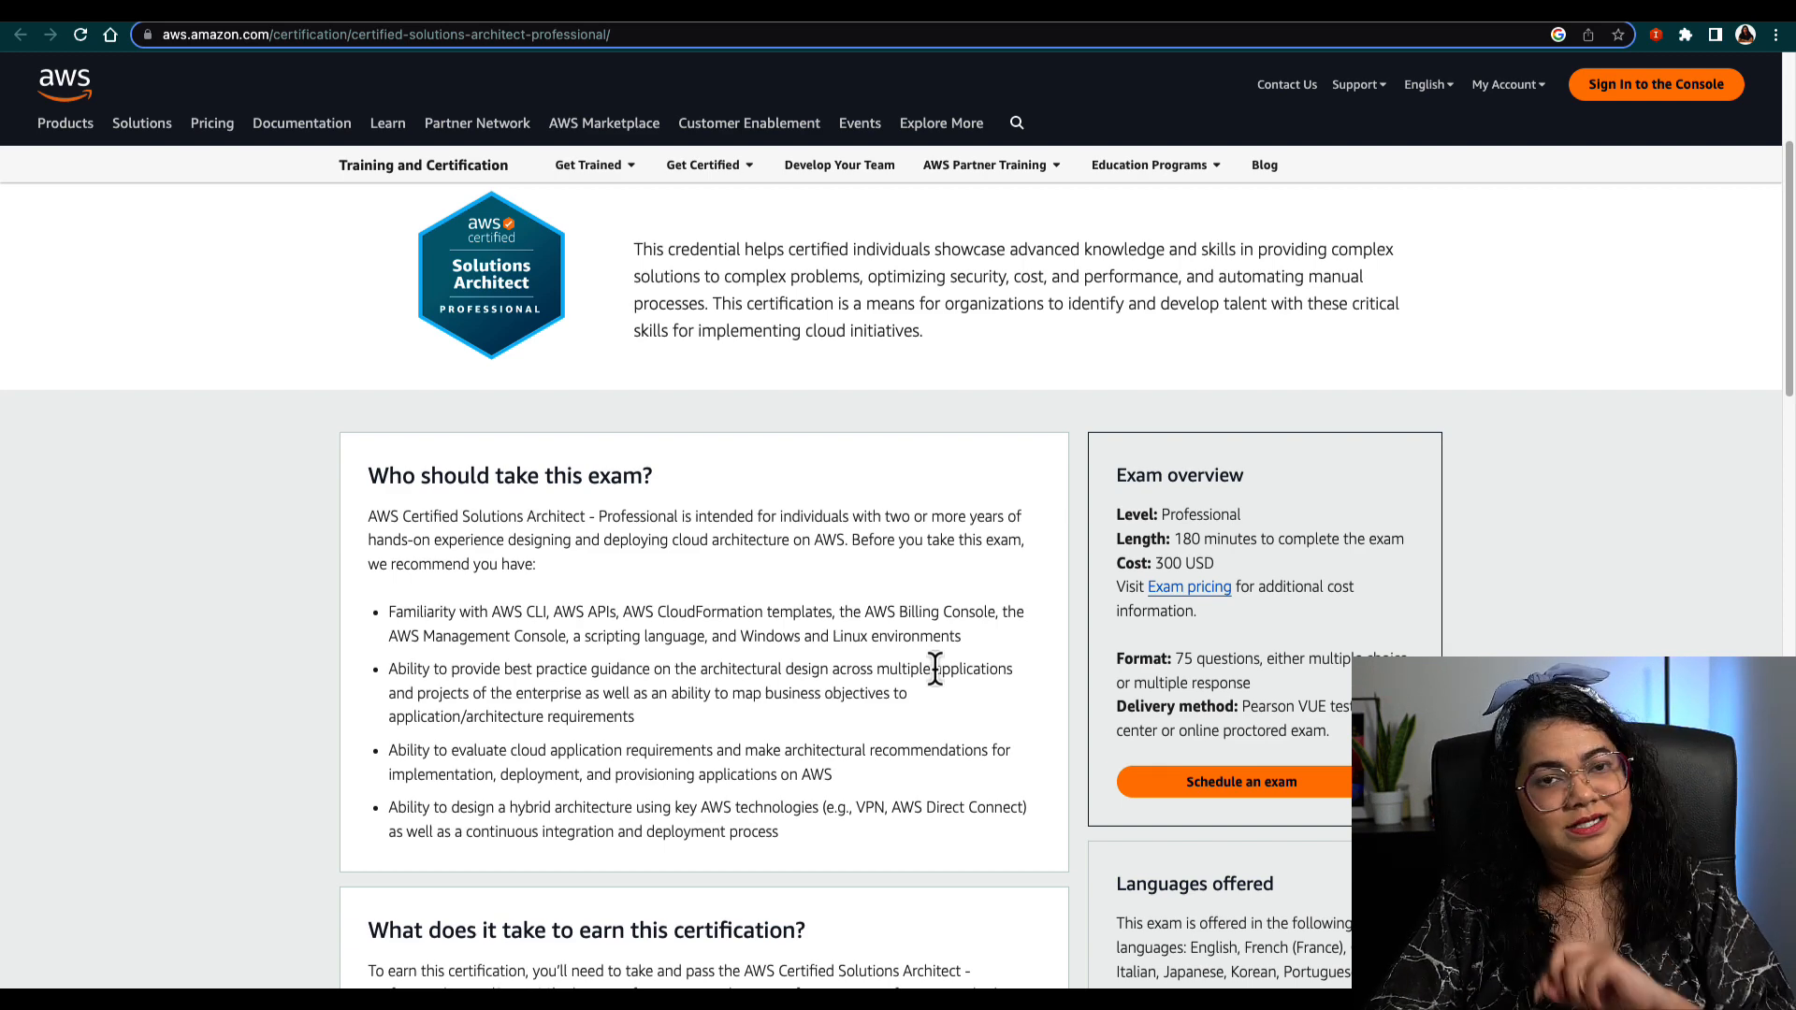
mouse_move(1235, 515)
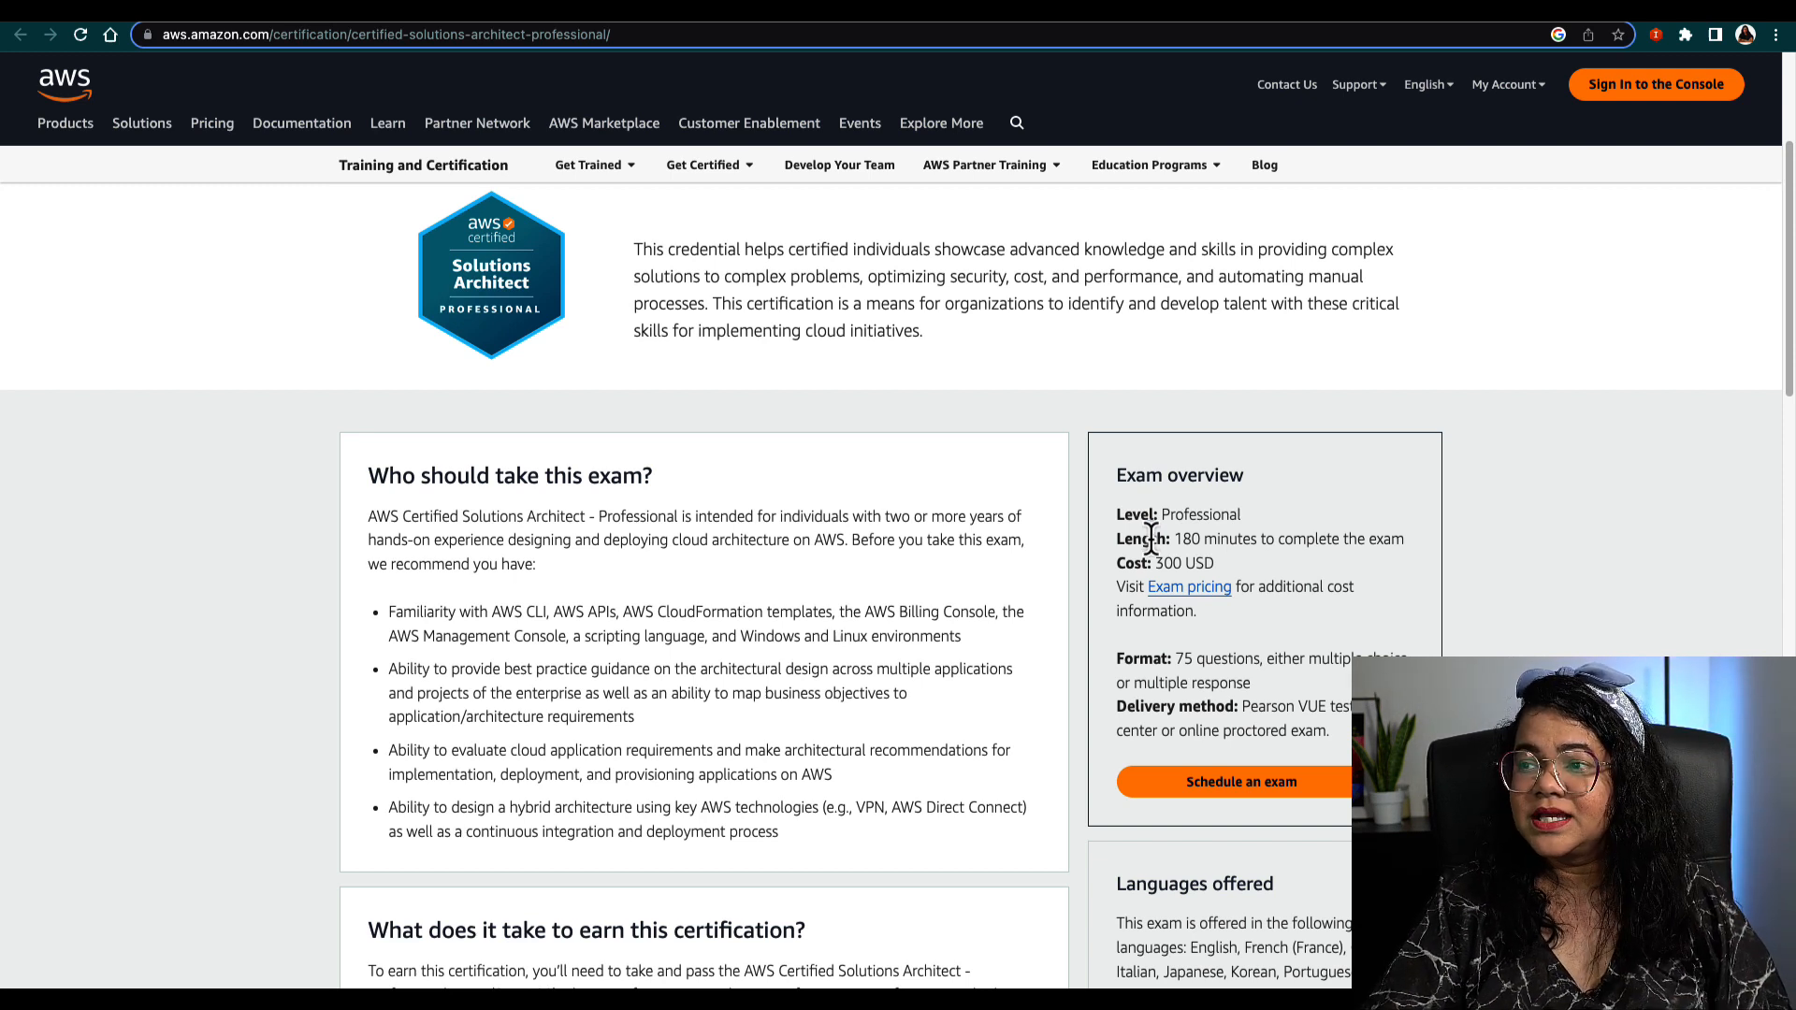
left_click_drag(1174, 539, 1259, 538)
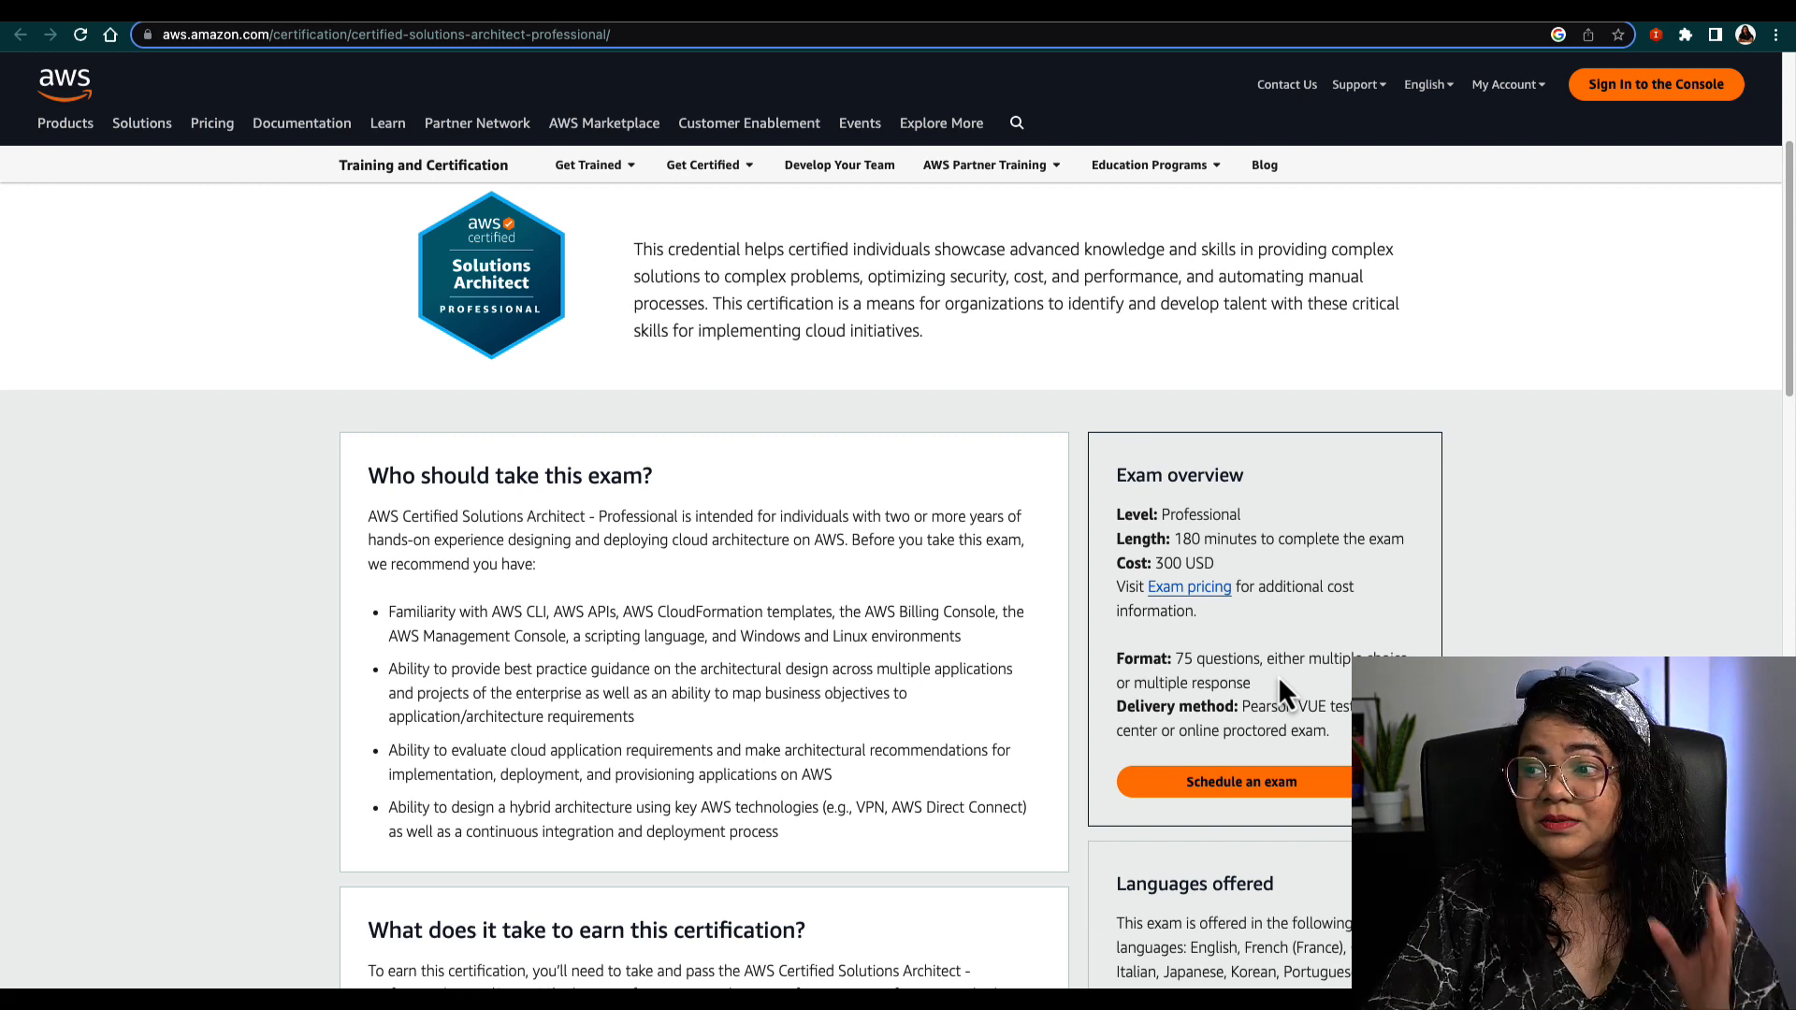
mouse_move(1269, 571)
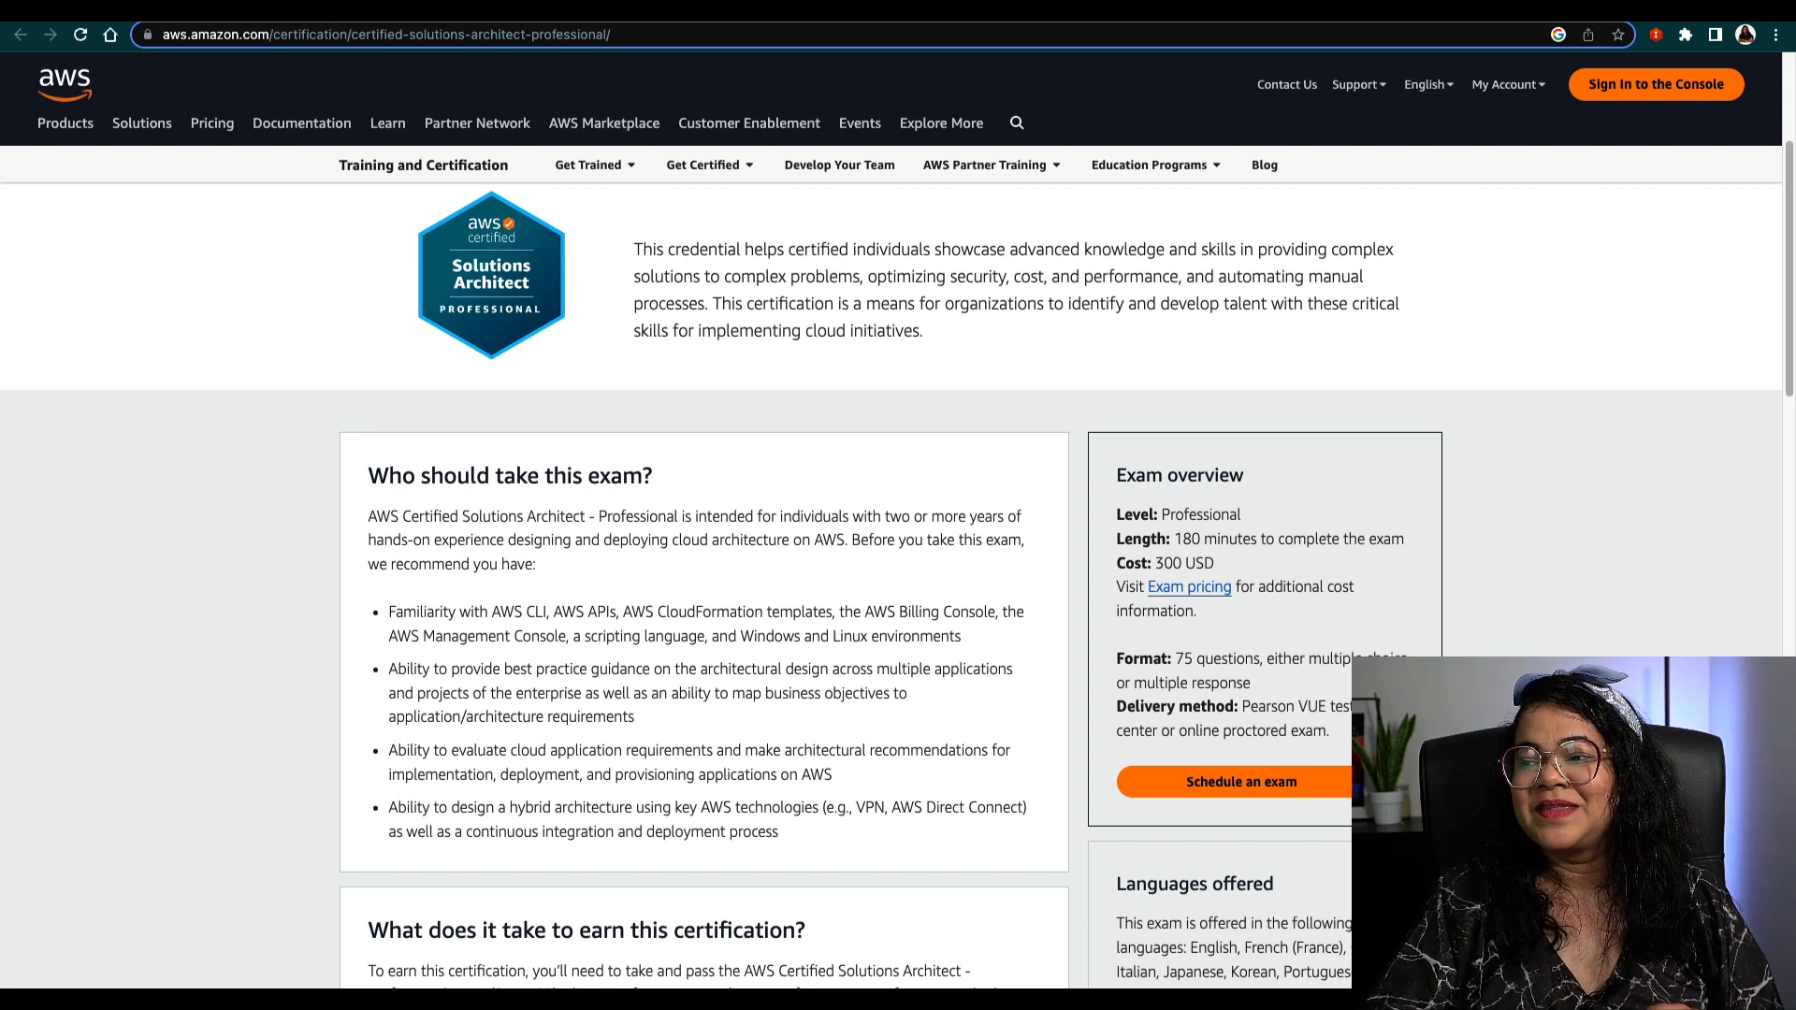
scroll("down", 3)
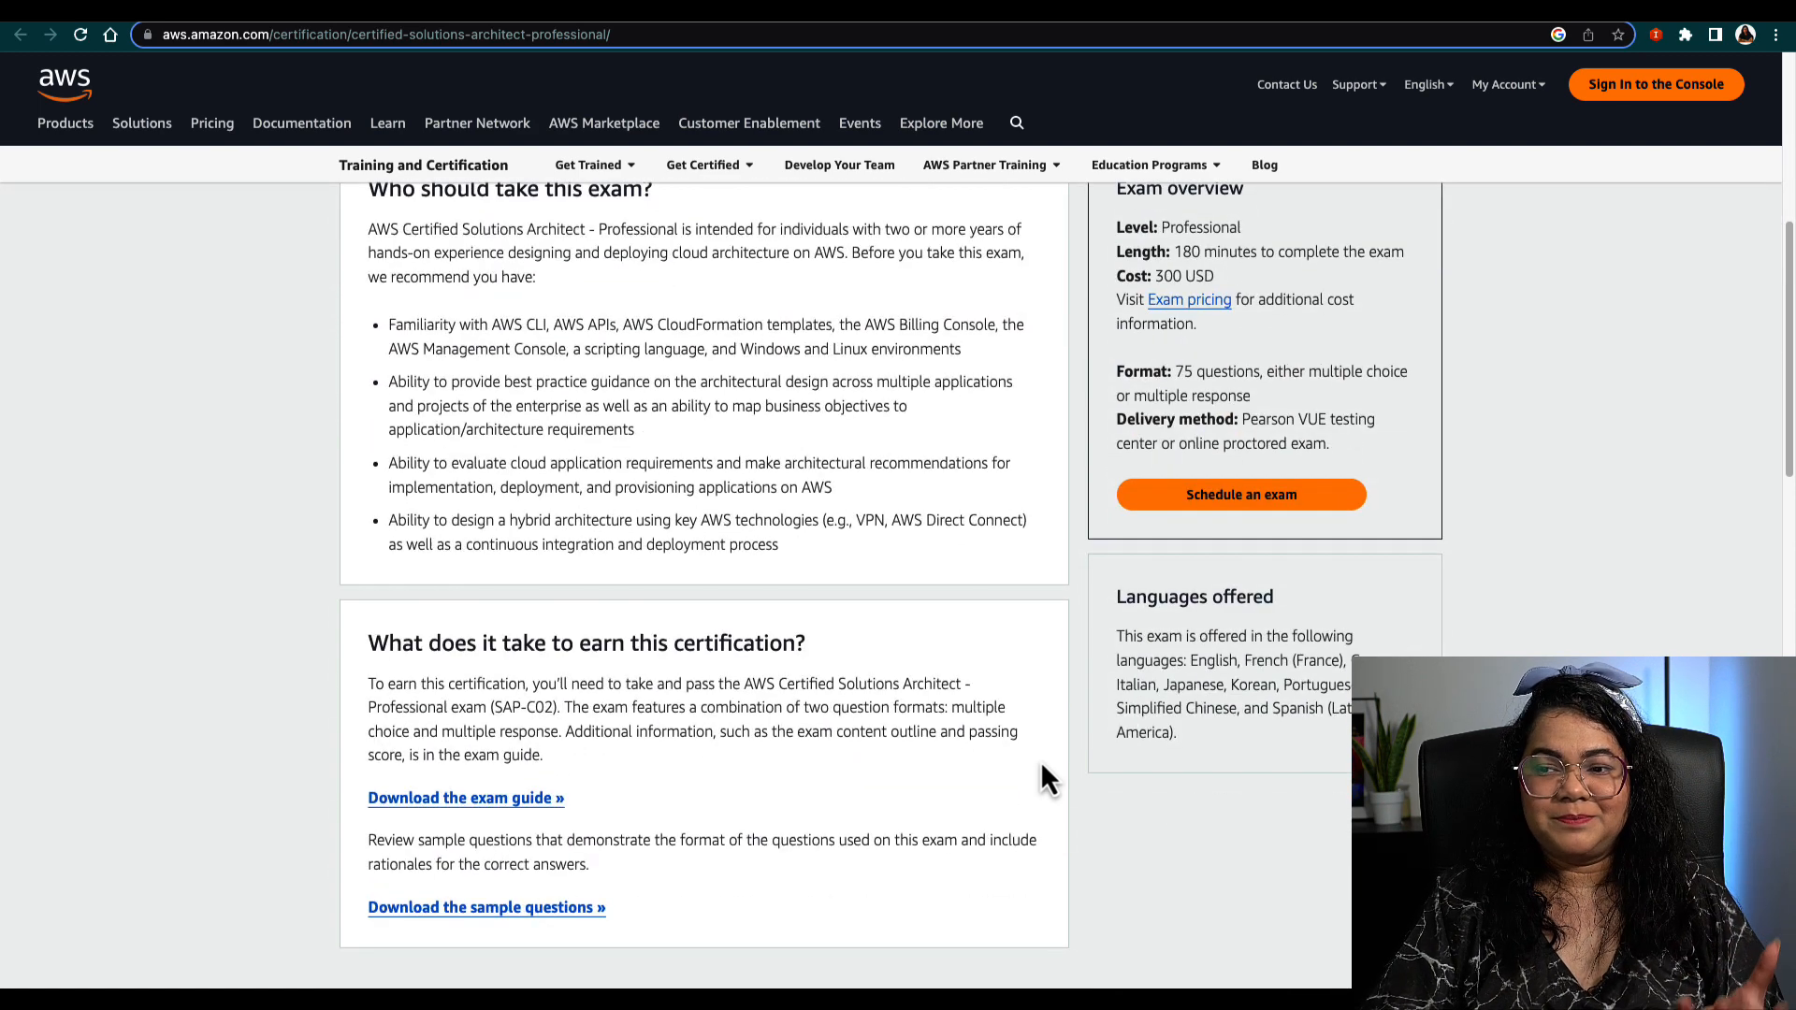
mouse_move(1095, 773)
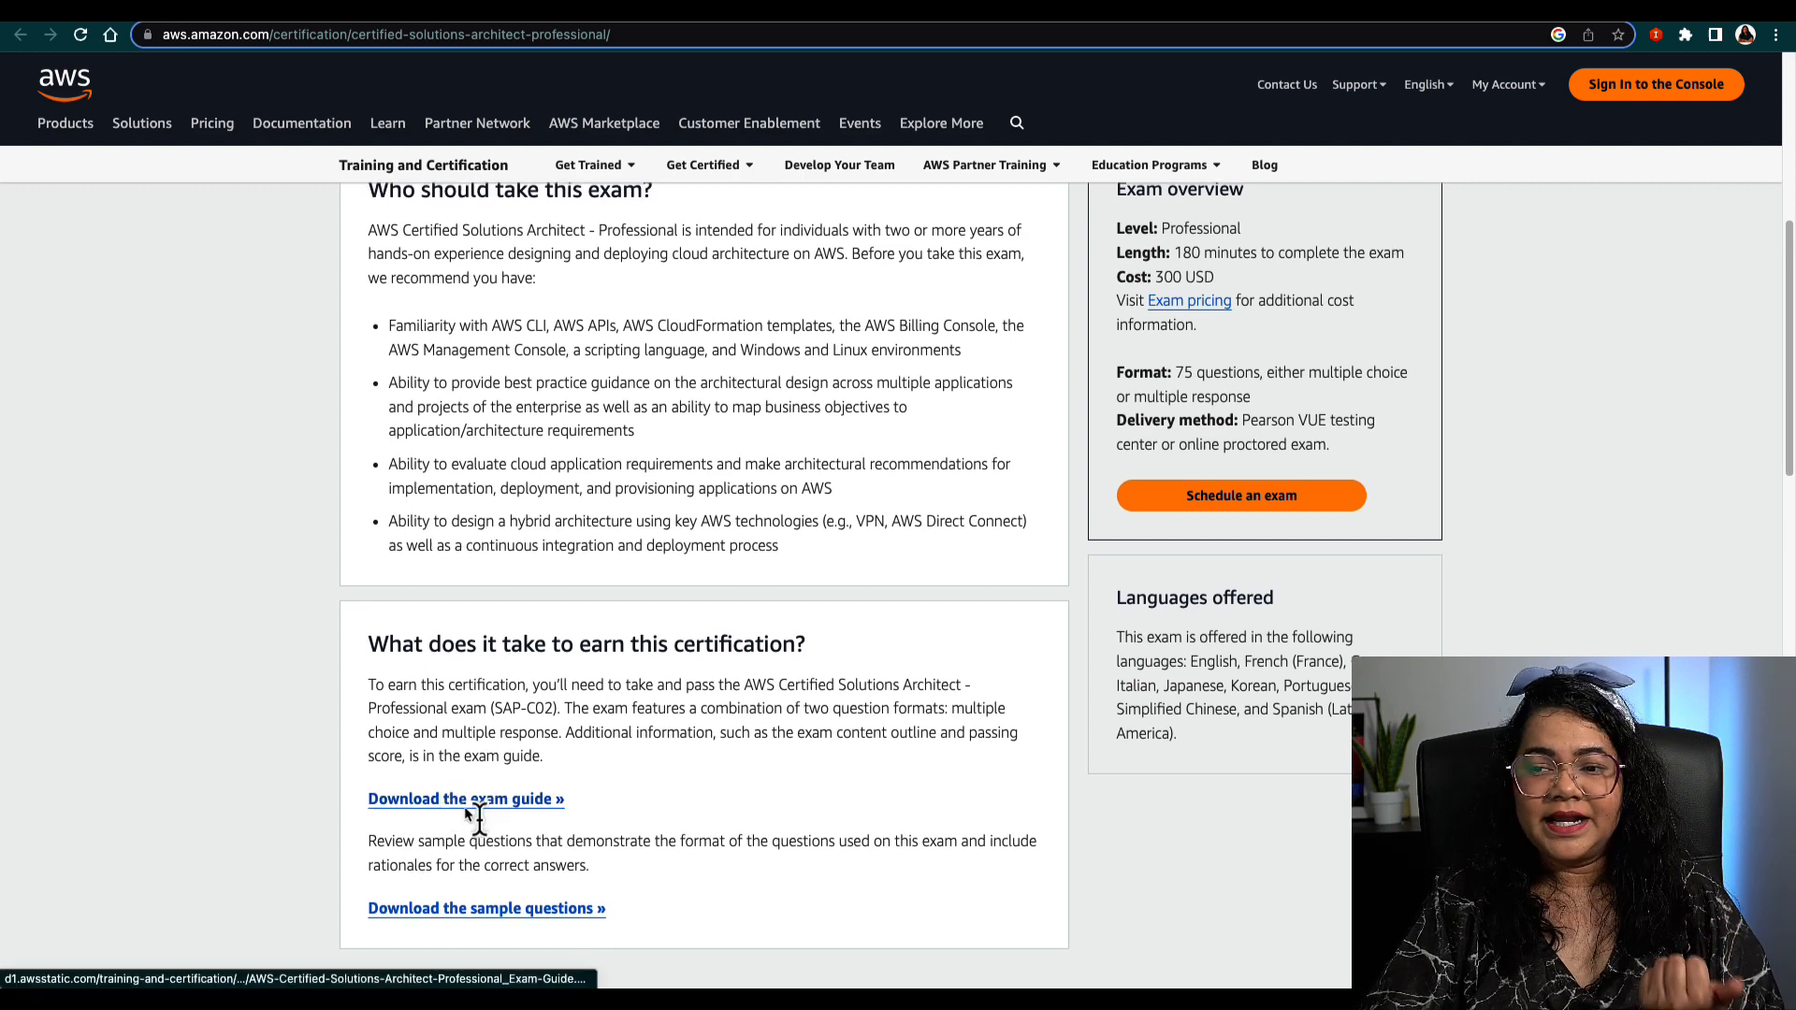
scroll("down", 3)
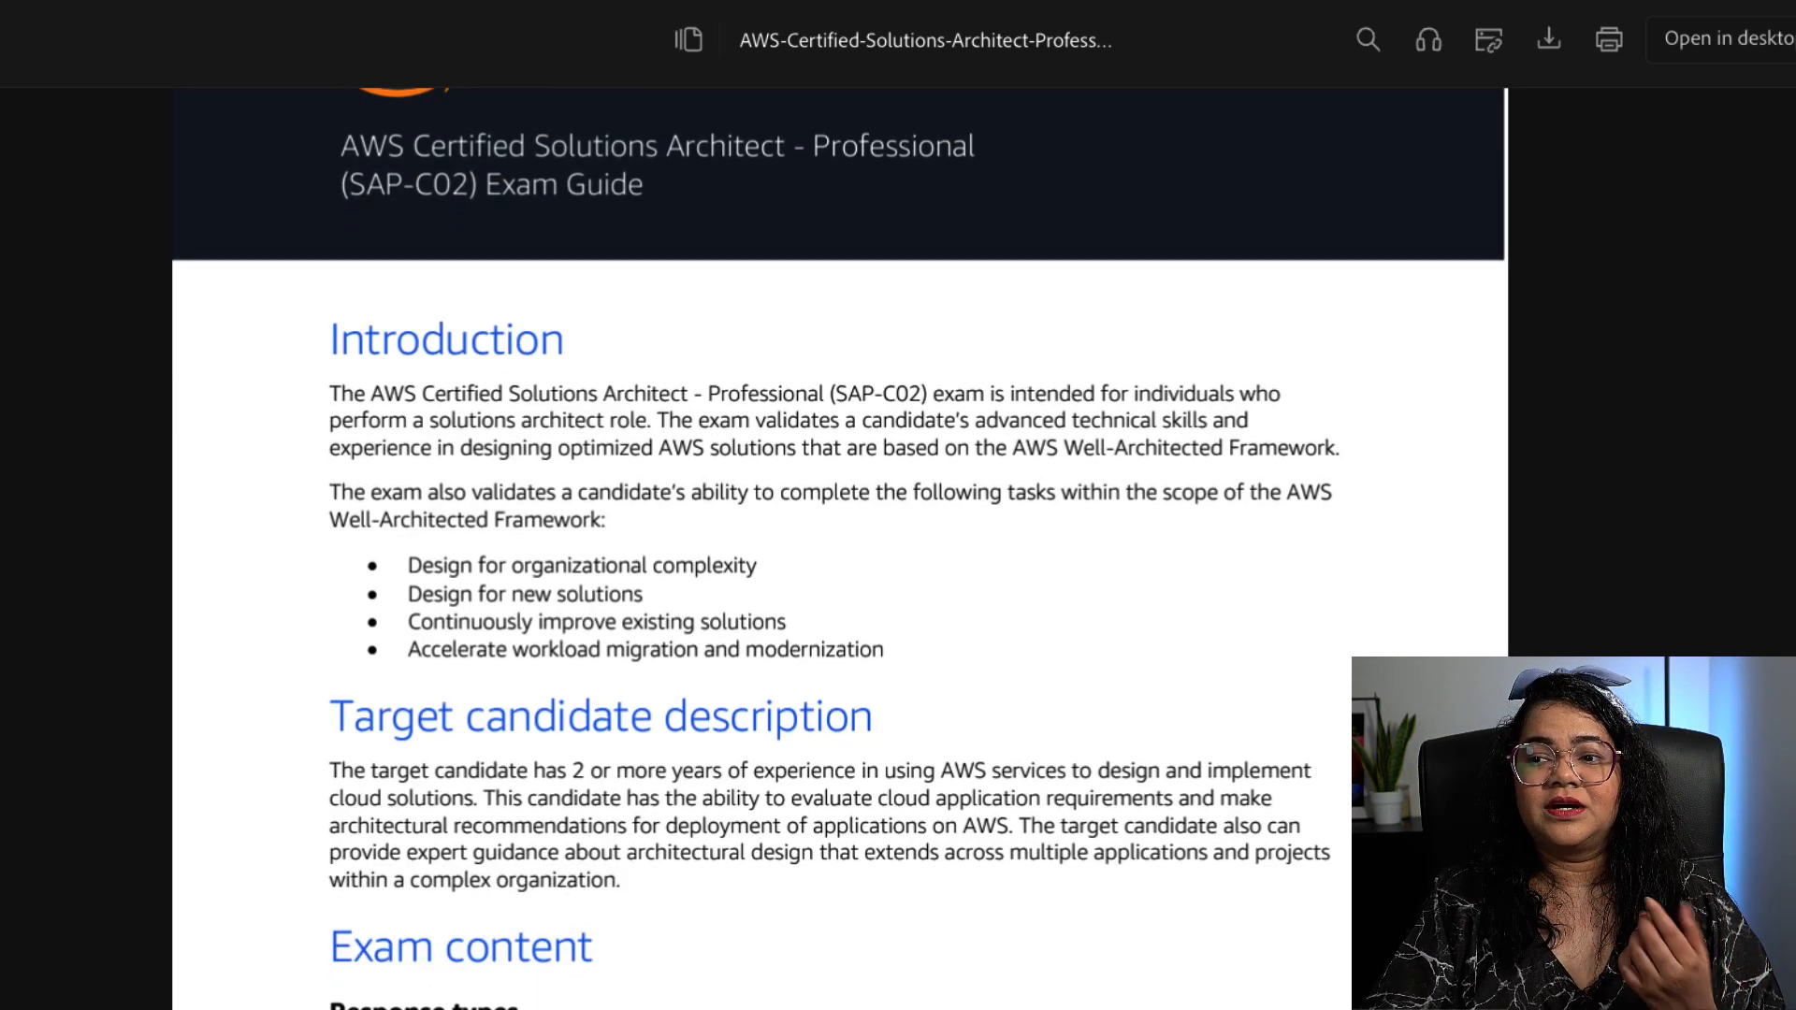
scroll("down", 3)
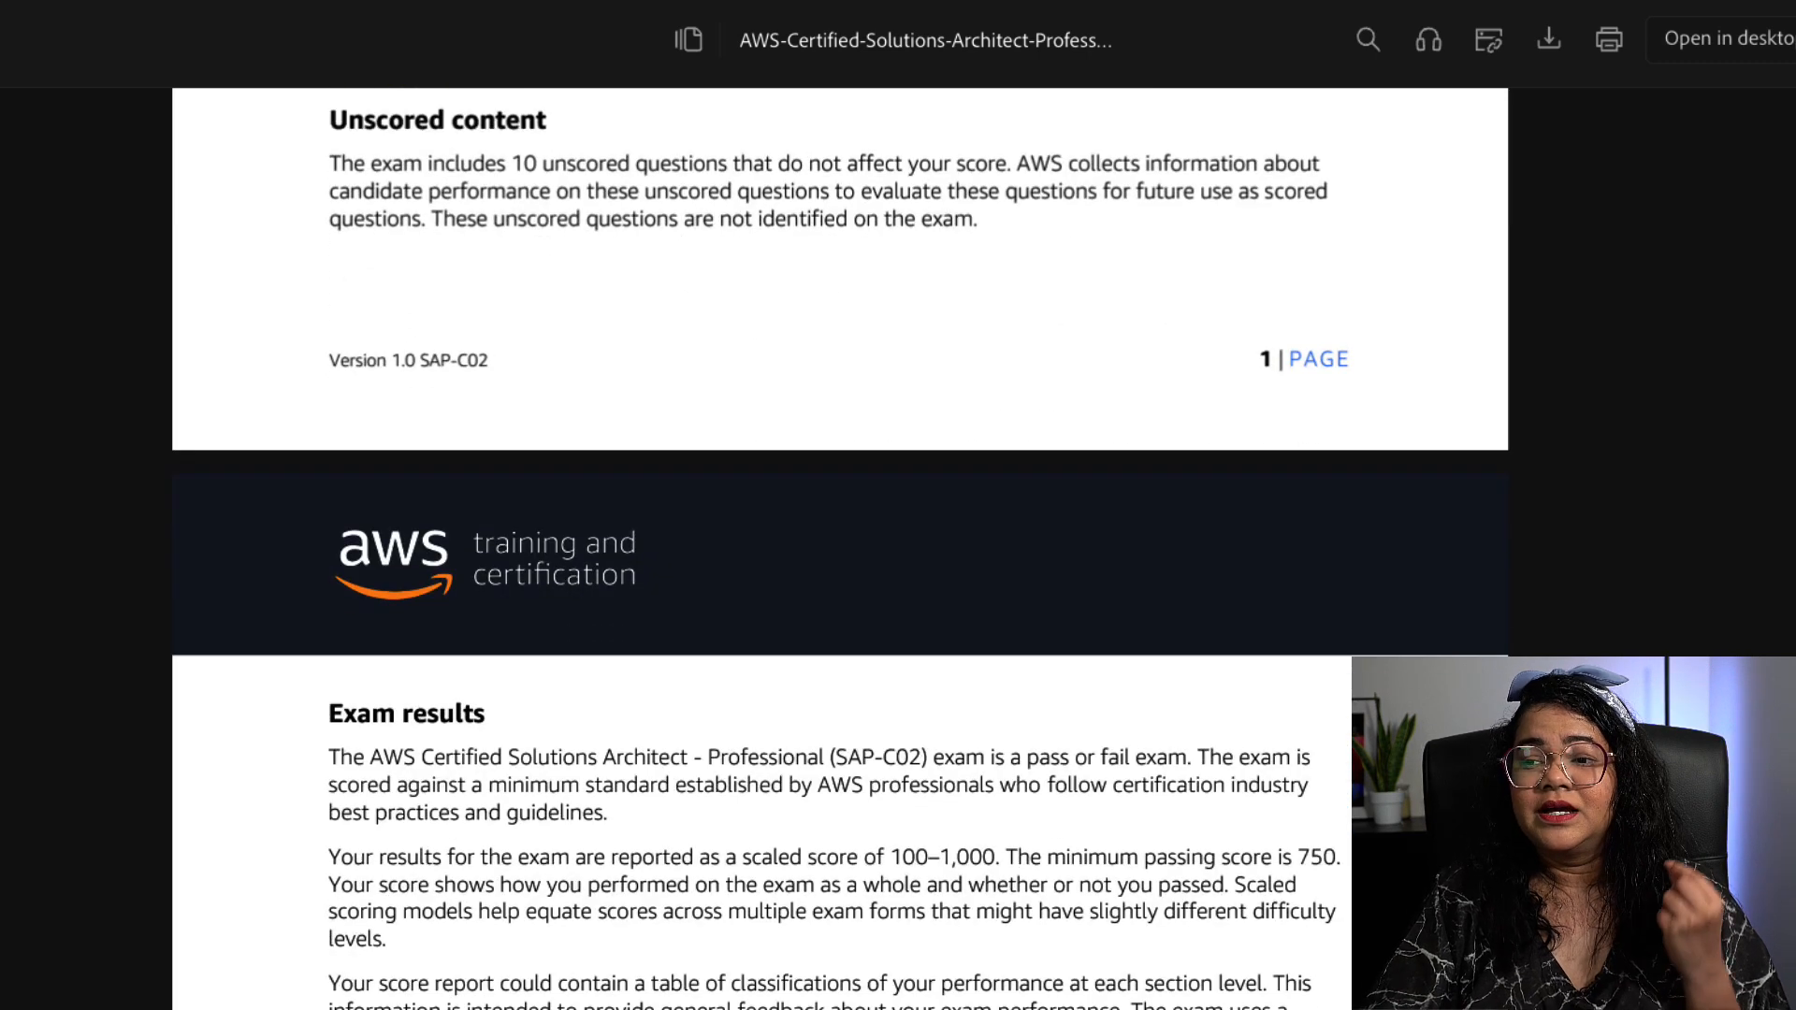
scroll("down", 3)
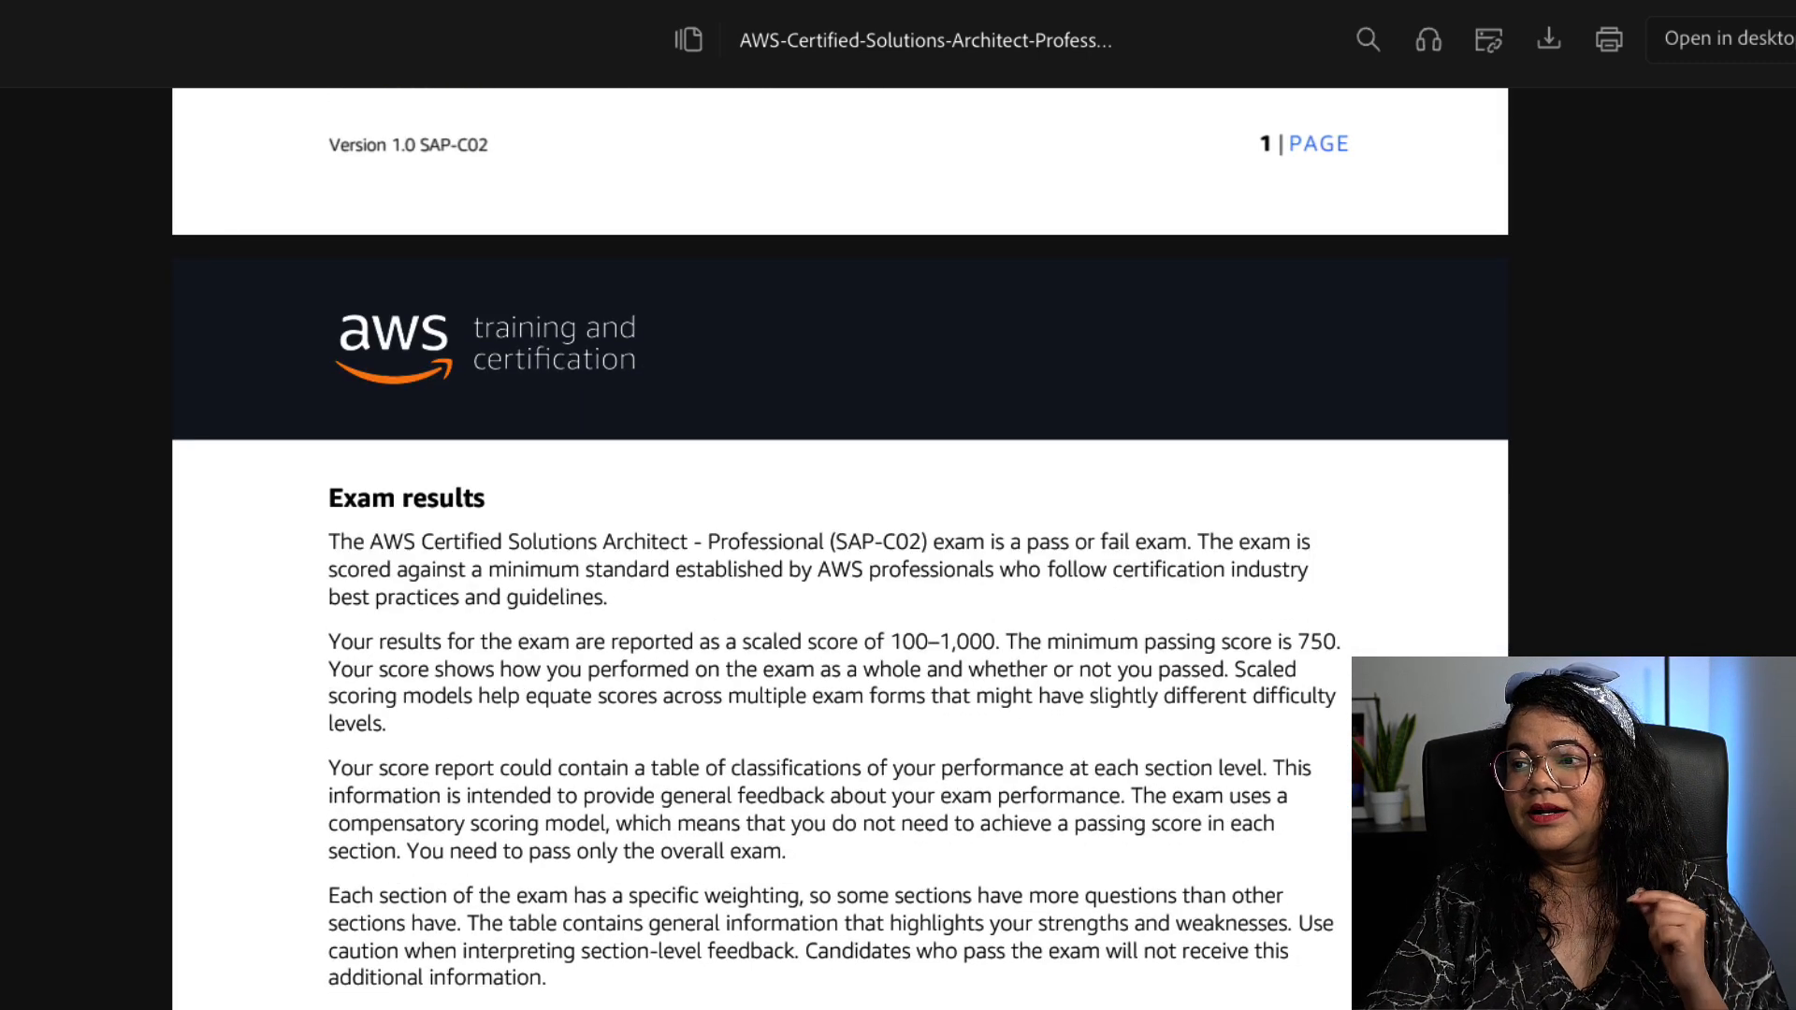
scroll("down", 3)
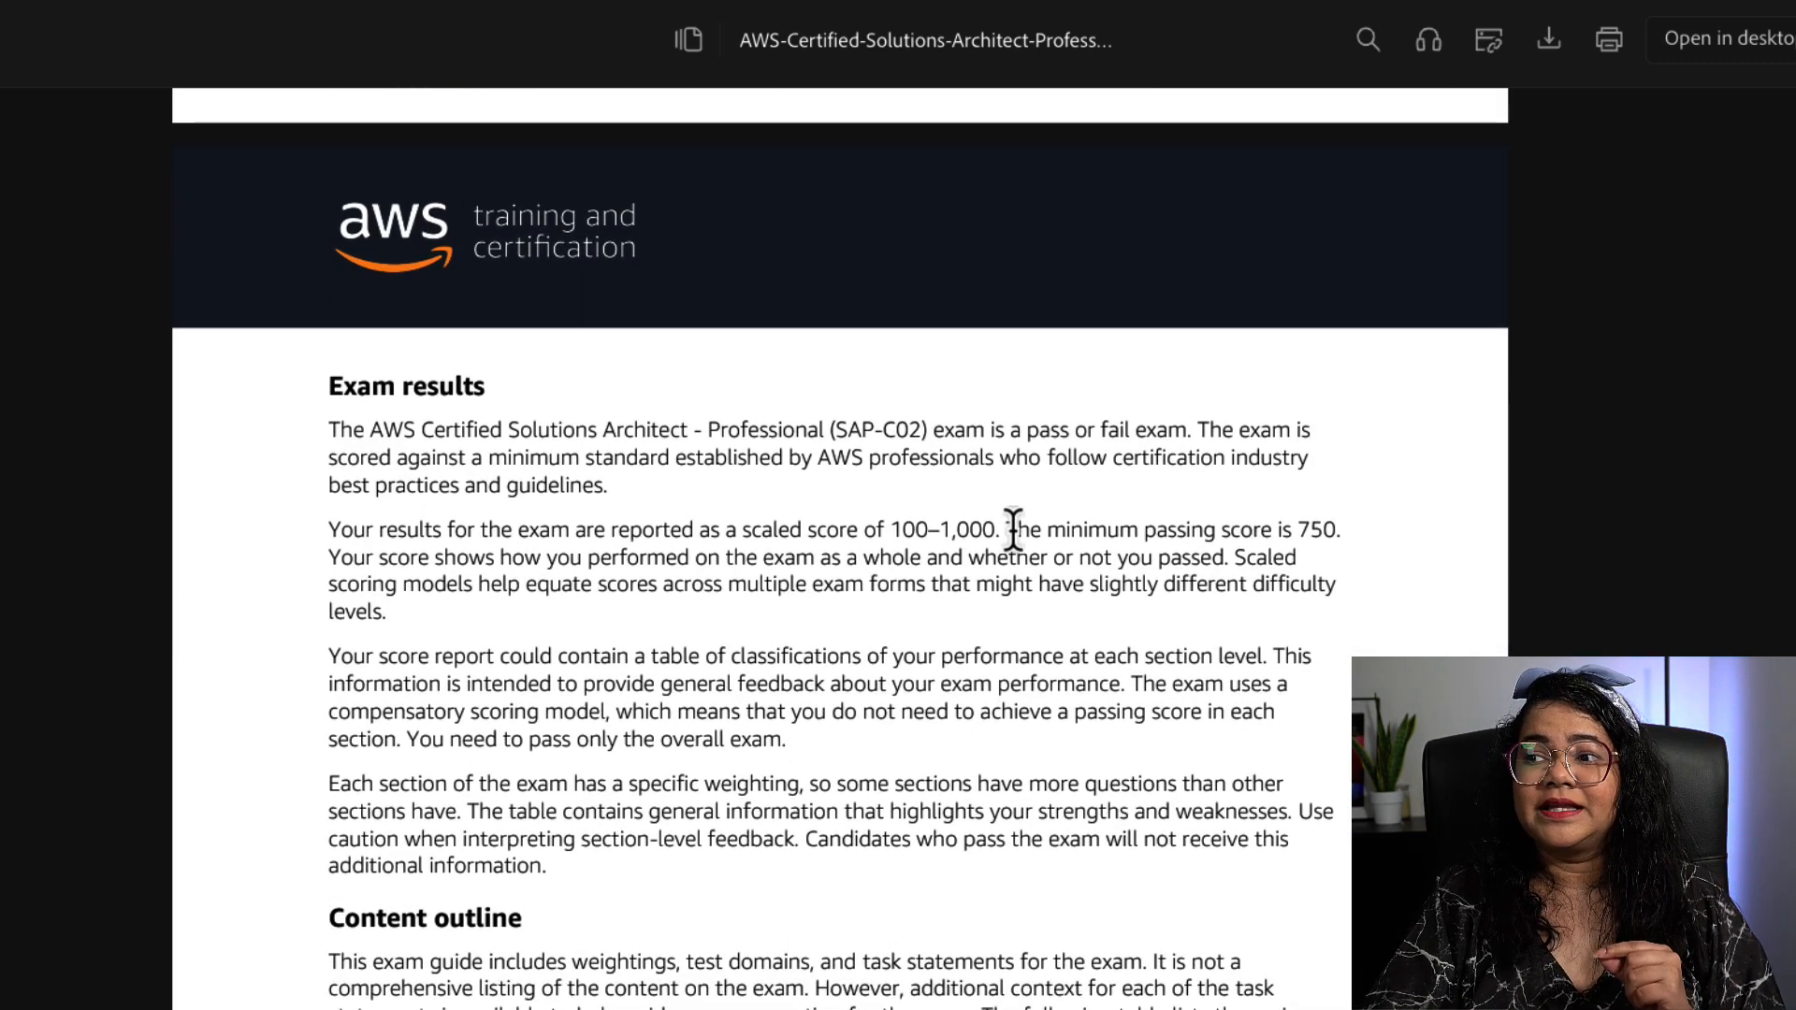
left_click_drag(1005, 529, 1337, 529)
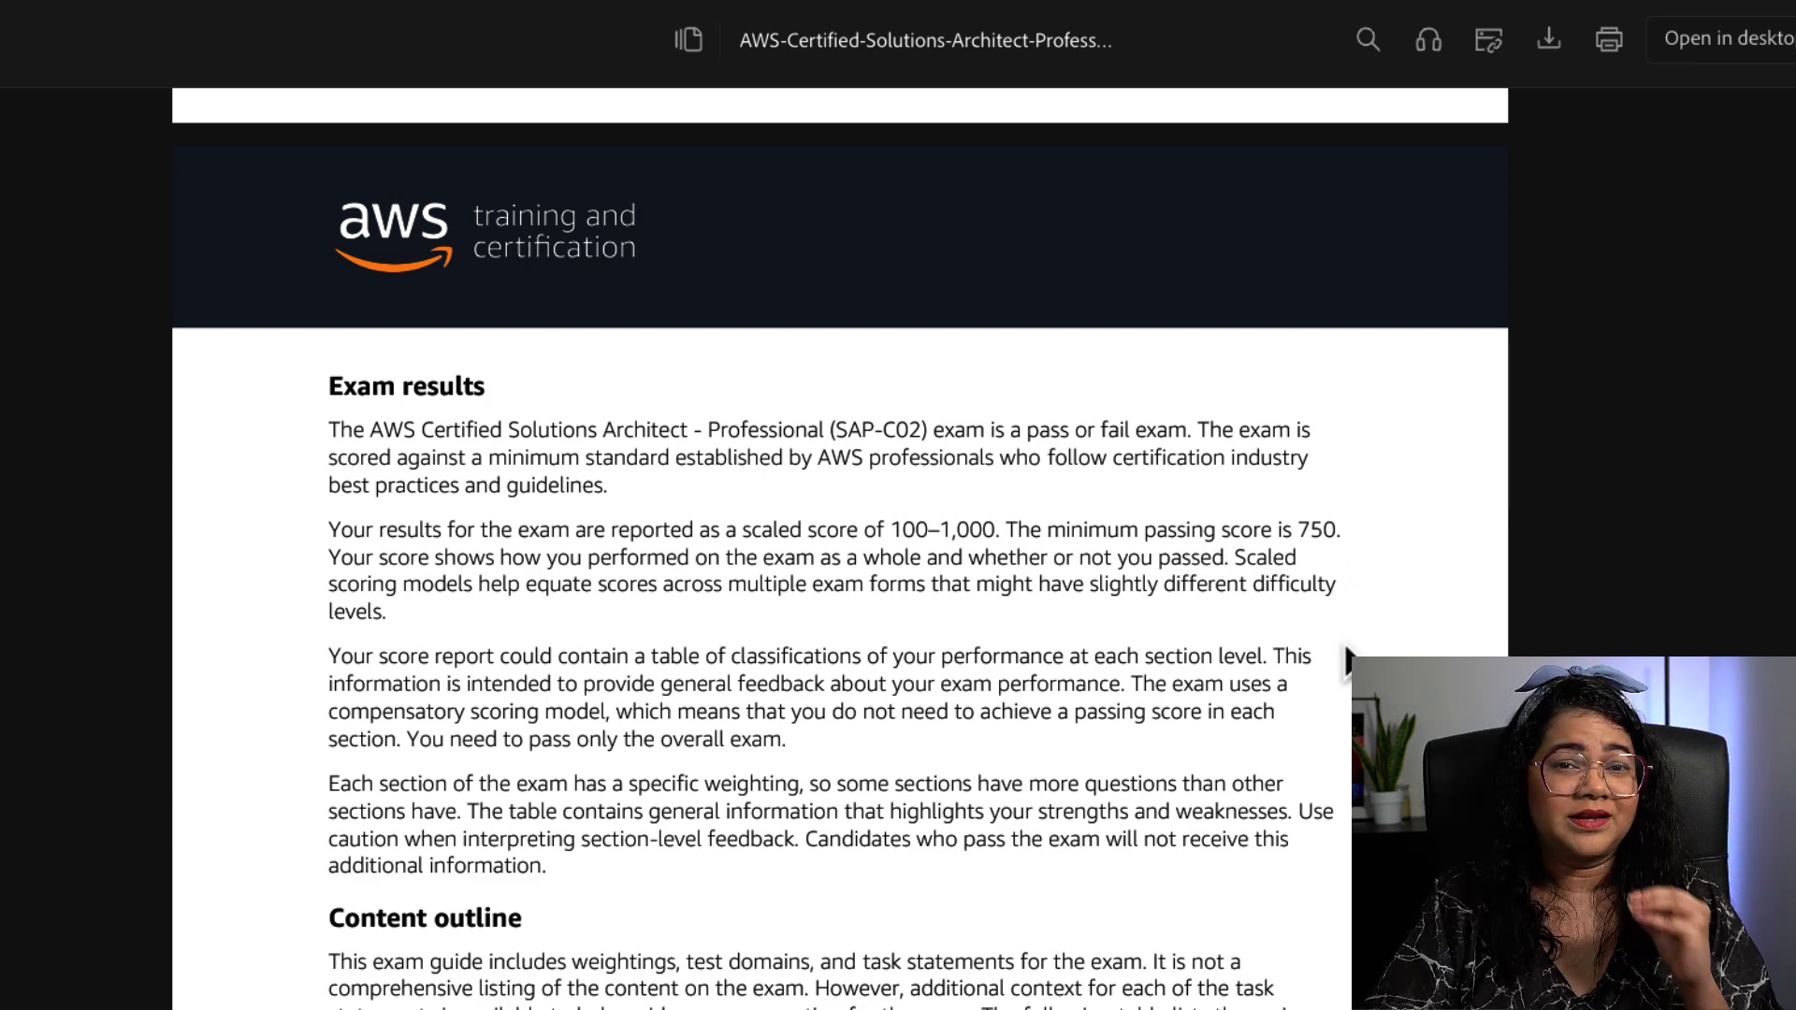
scroll("down", 3)
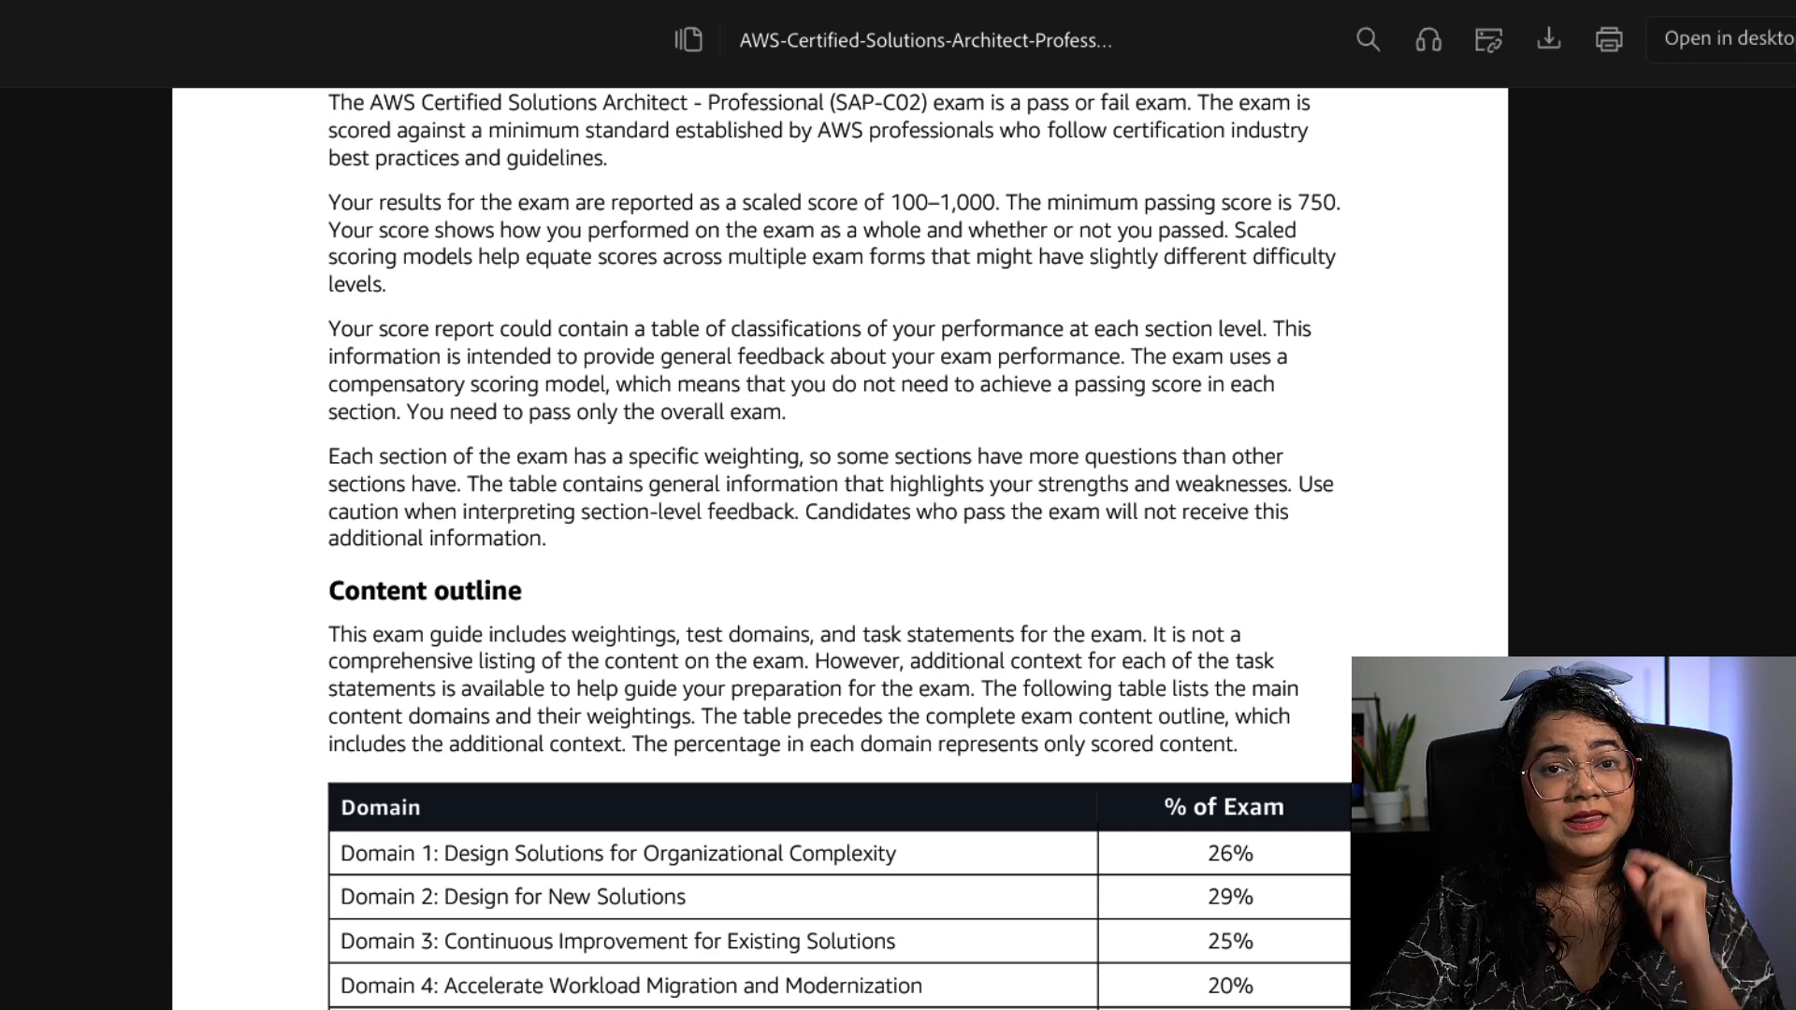
scroll("down", 3)
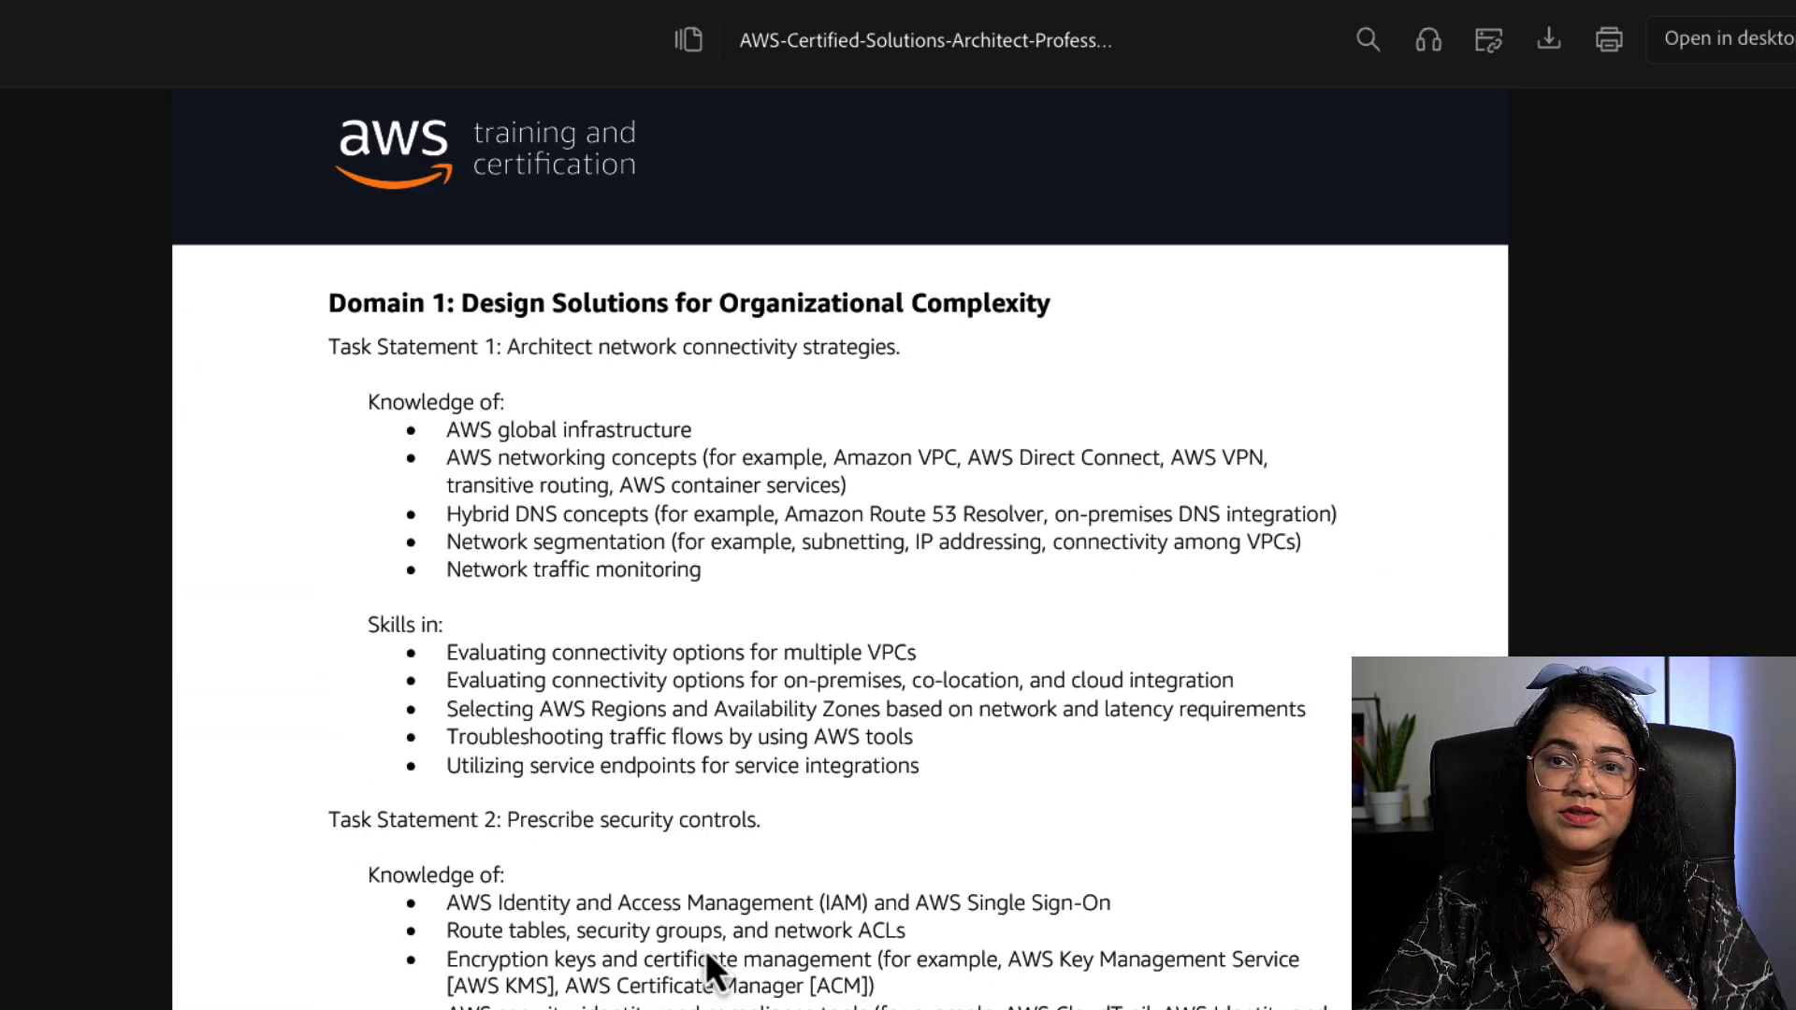
scroll("down", 3)
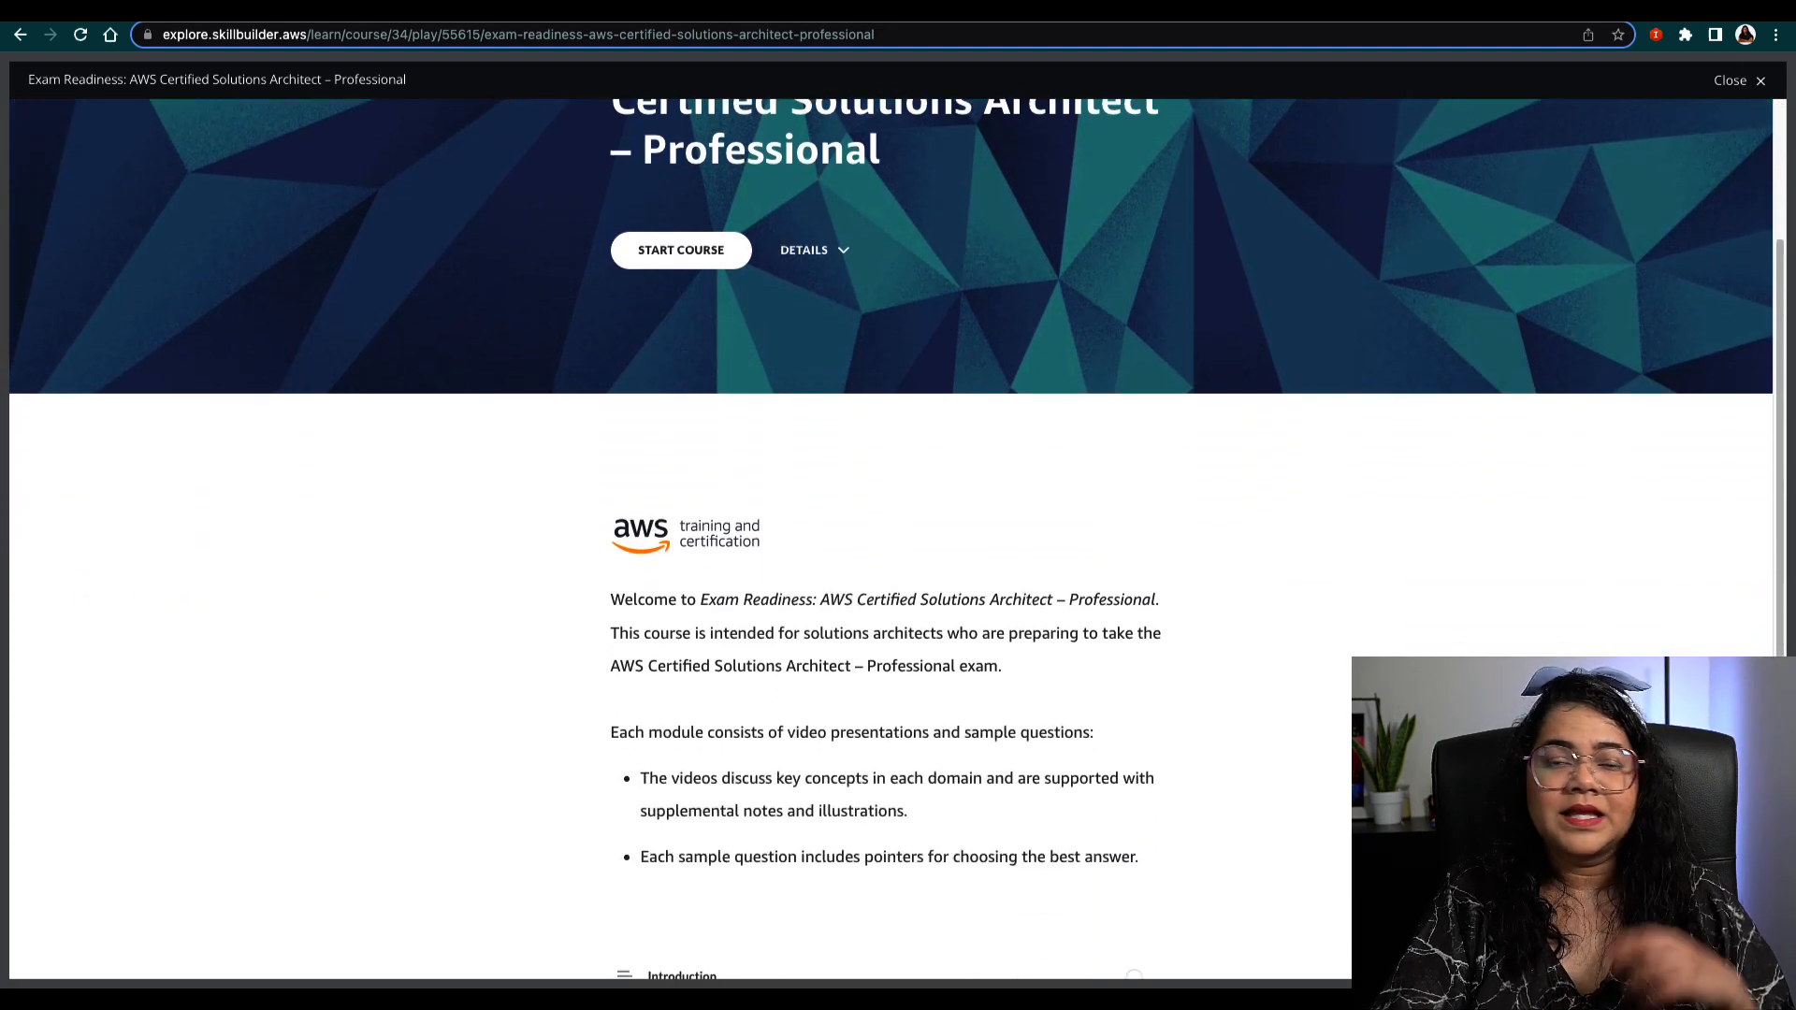
- Scroll the Exam Readiness course down to its module list (Introduction, Design for Organizational Complexity)
scroll("down", 3)
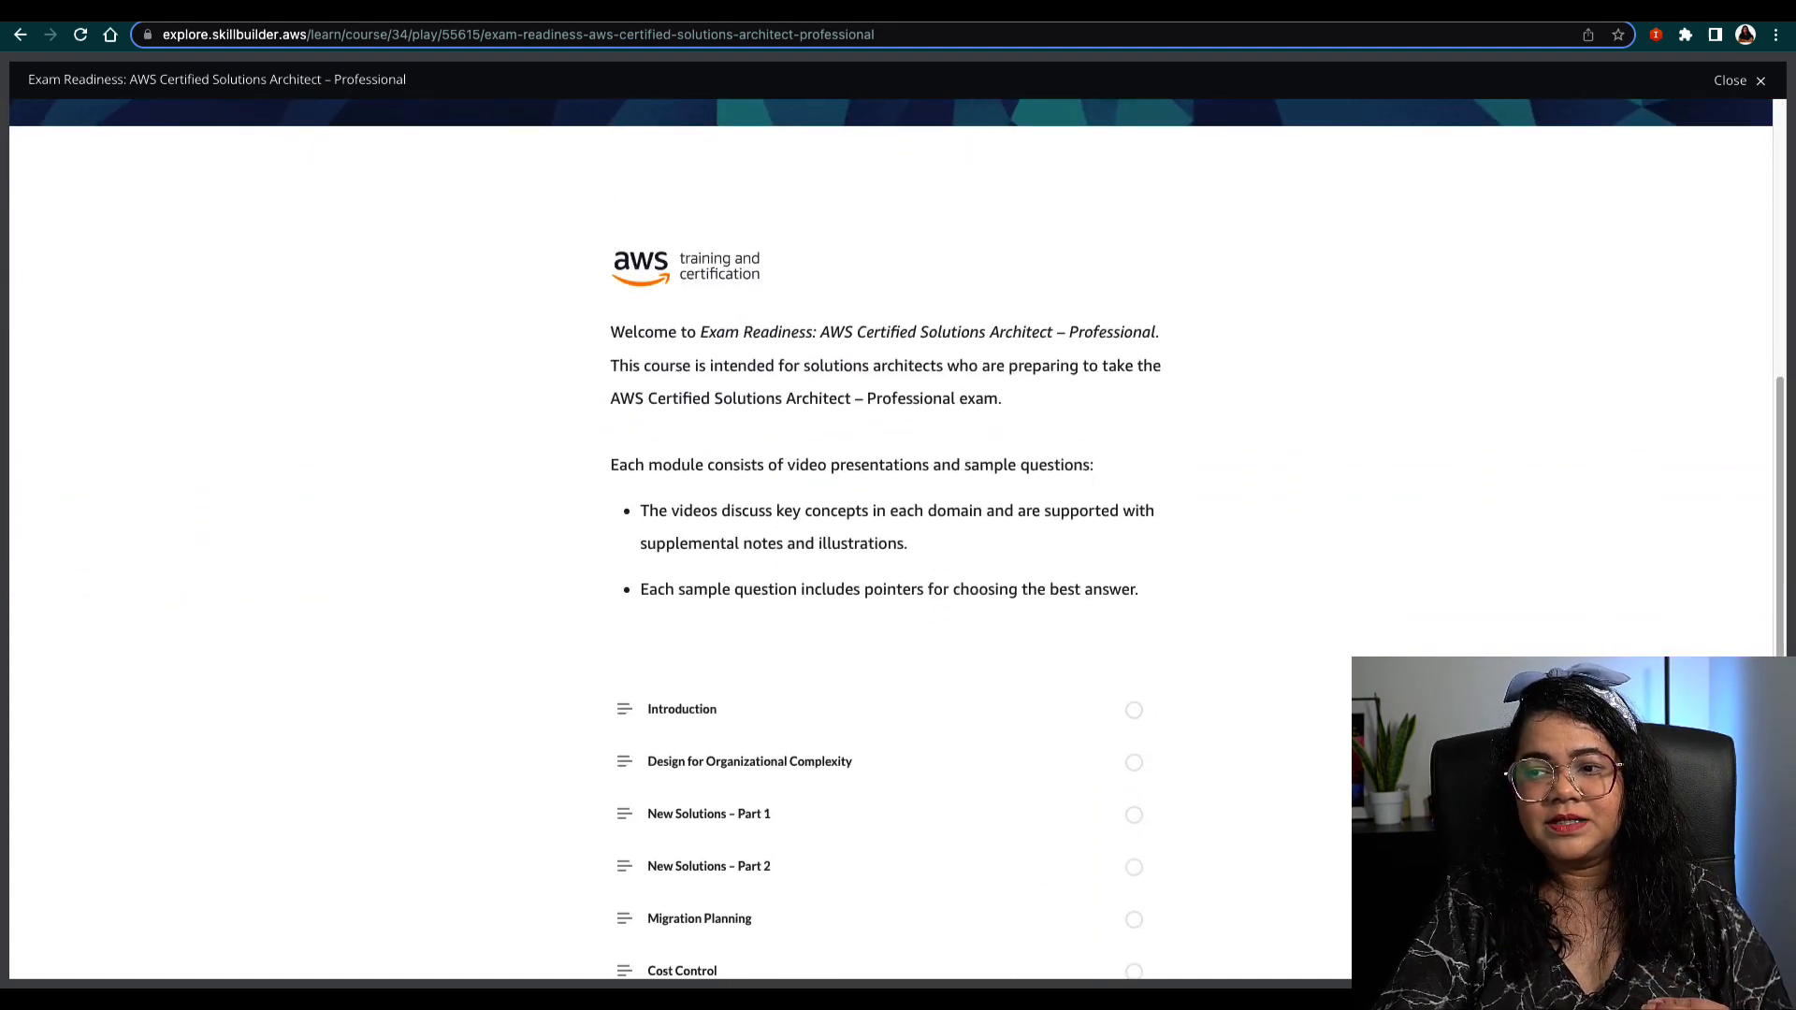
scroll("down", 3)
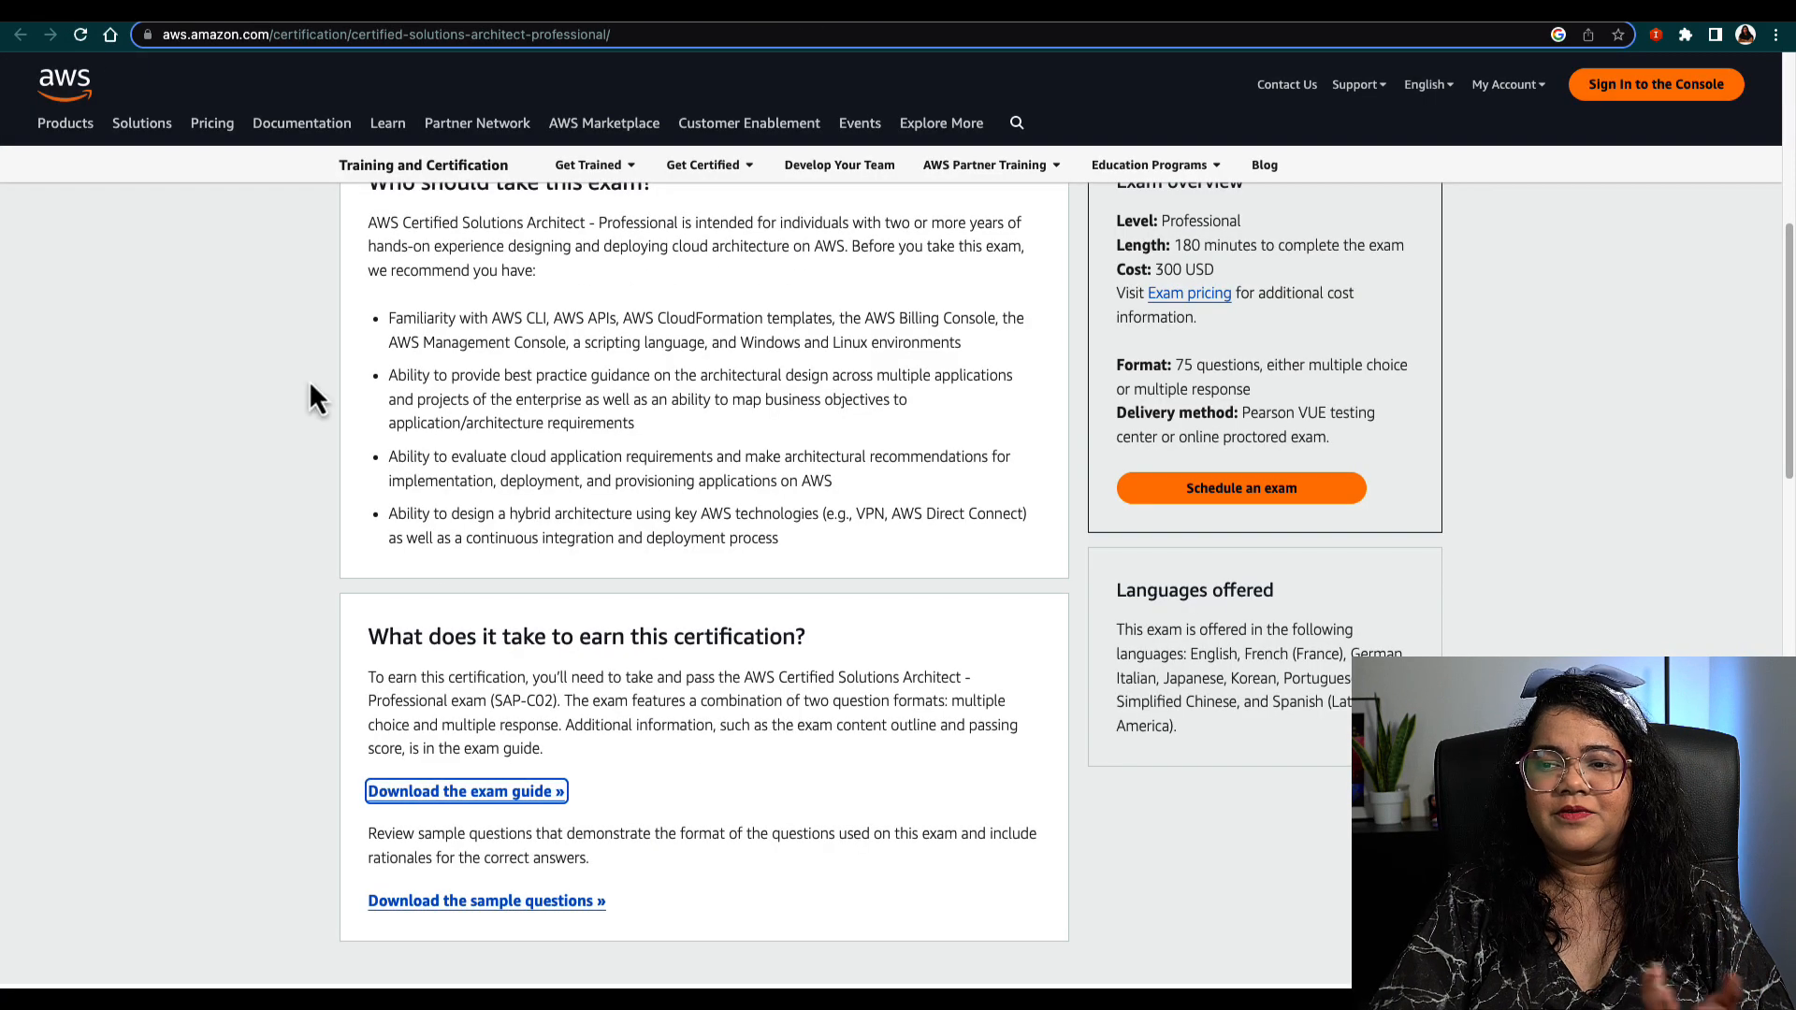
mouse_move(485, 902)
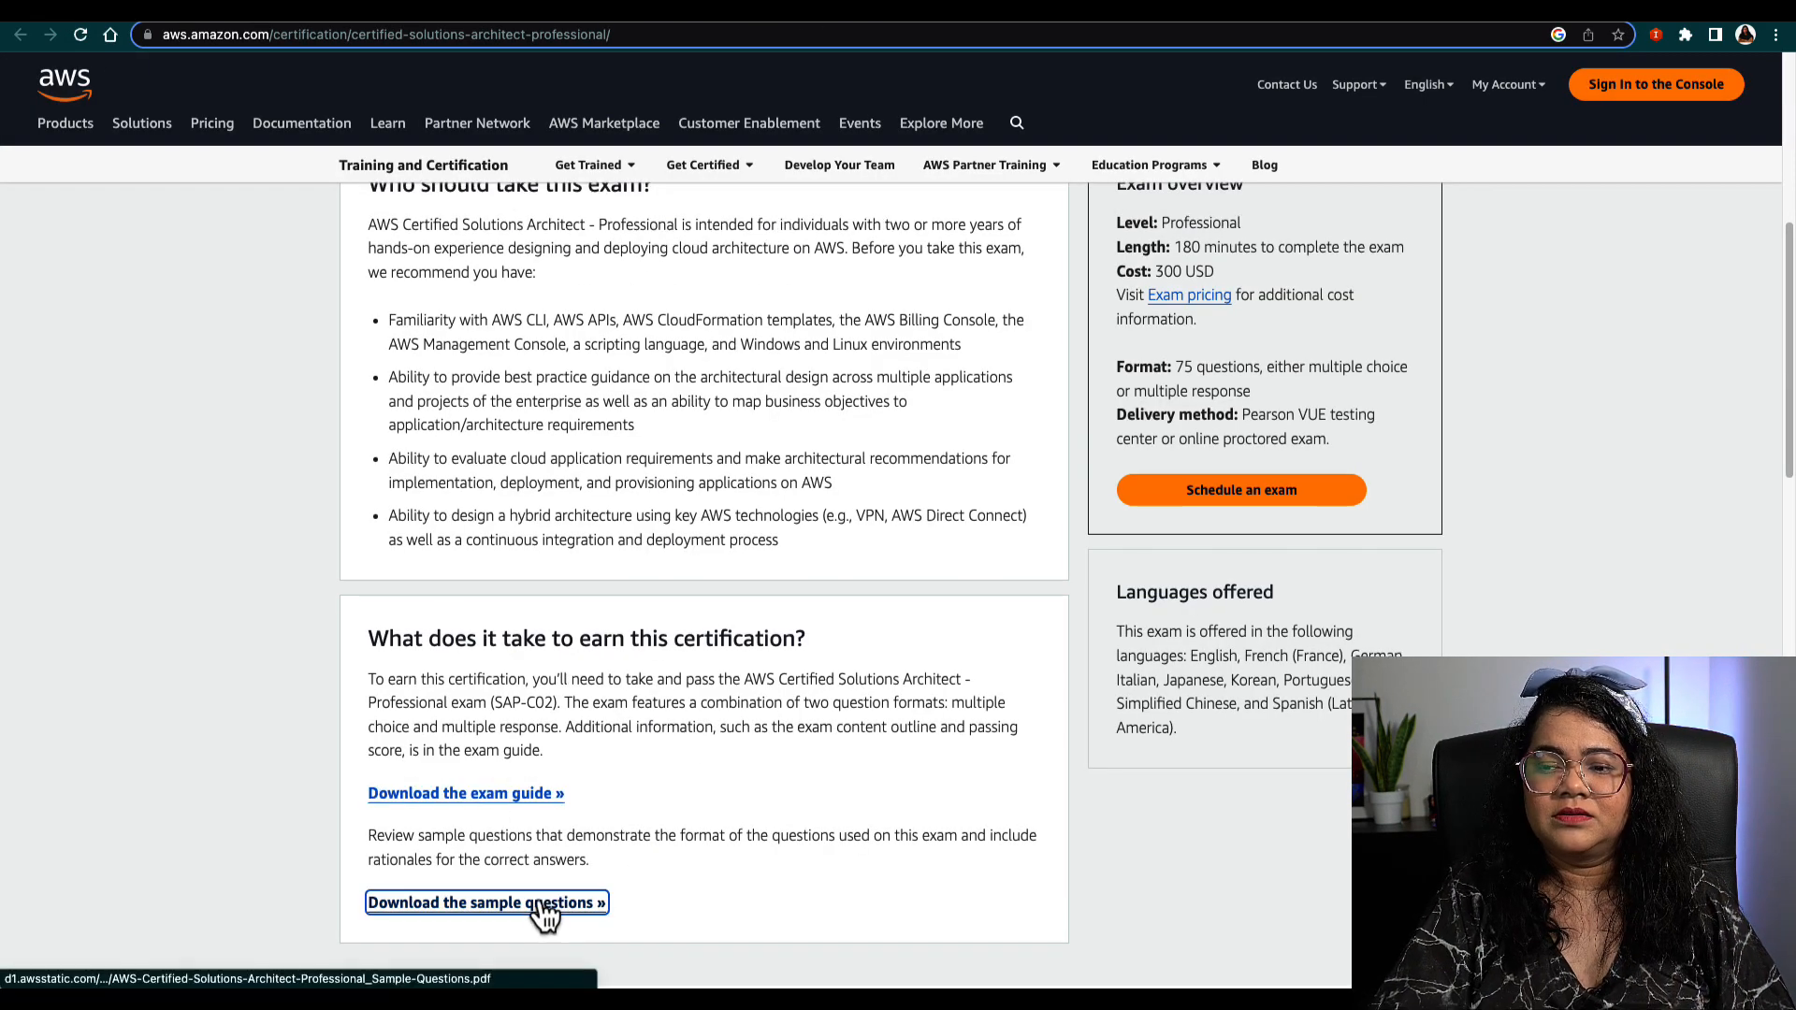
- Open the SAP-C02 sample questions PDF and read down through the questions to question 6
left_click(485, 902)
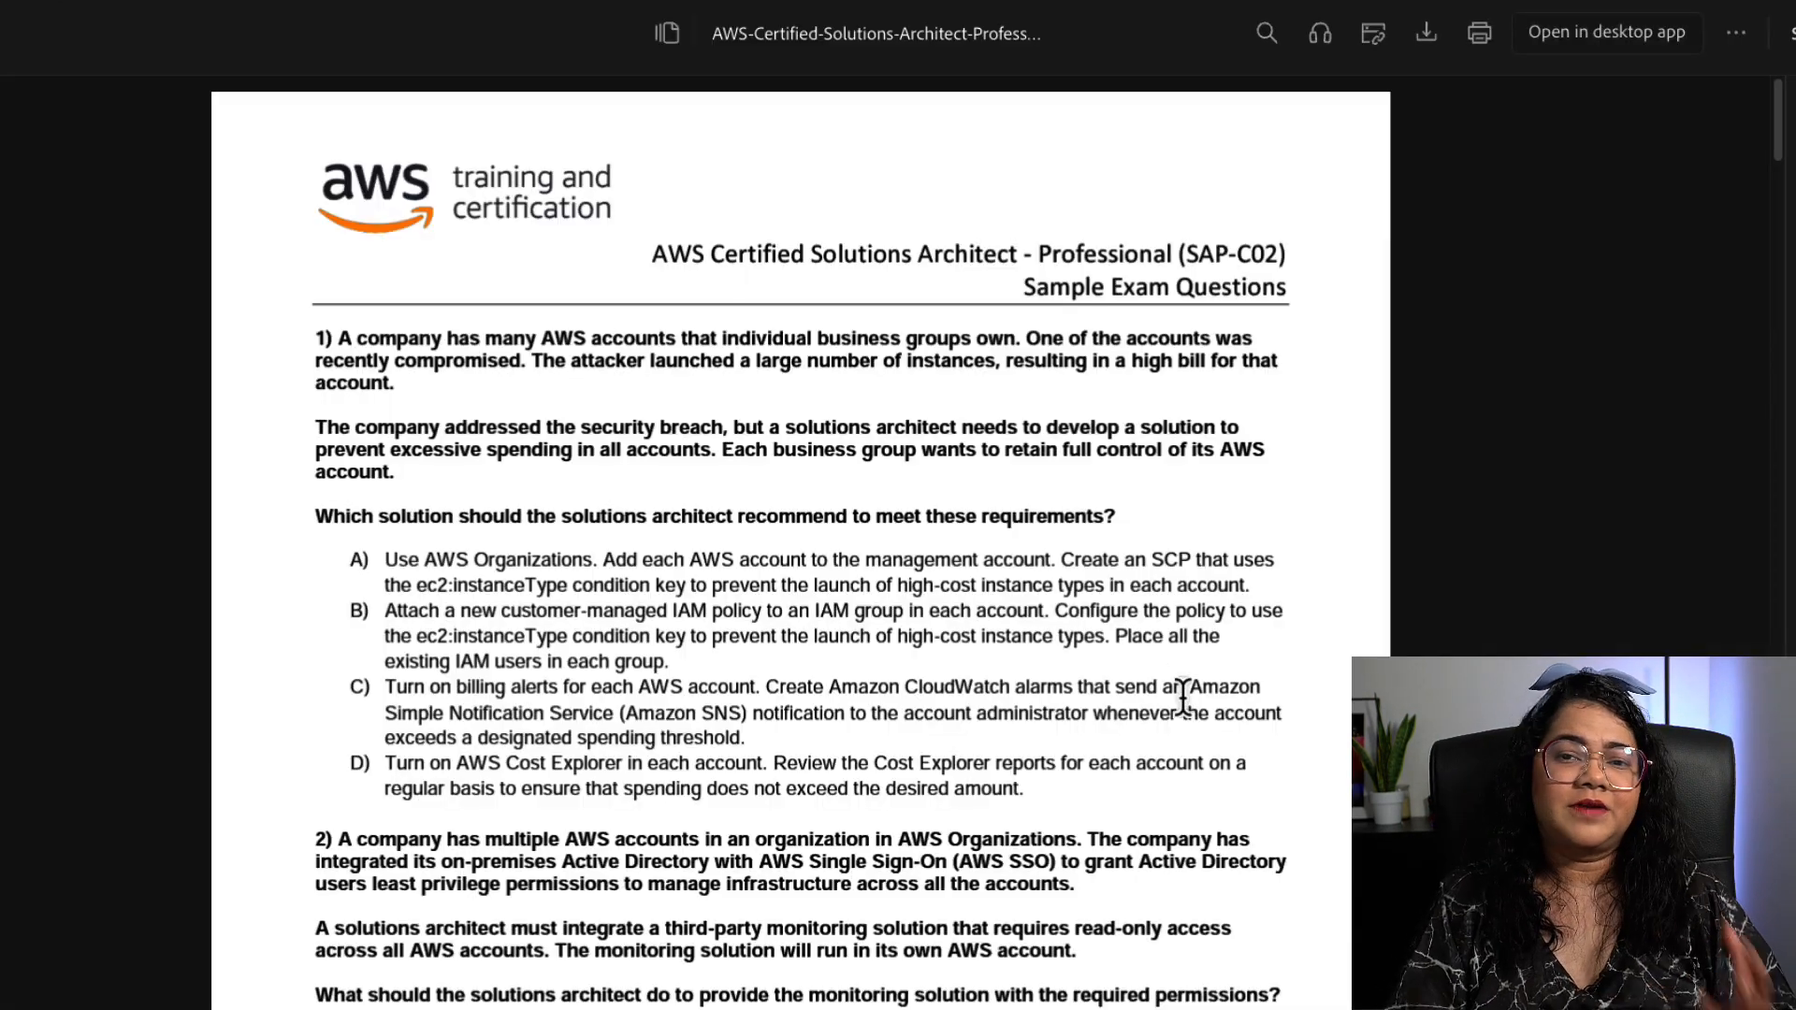
scroll("down", 3)
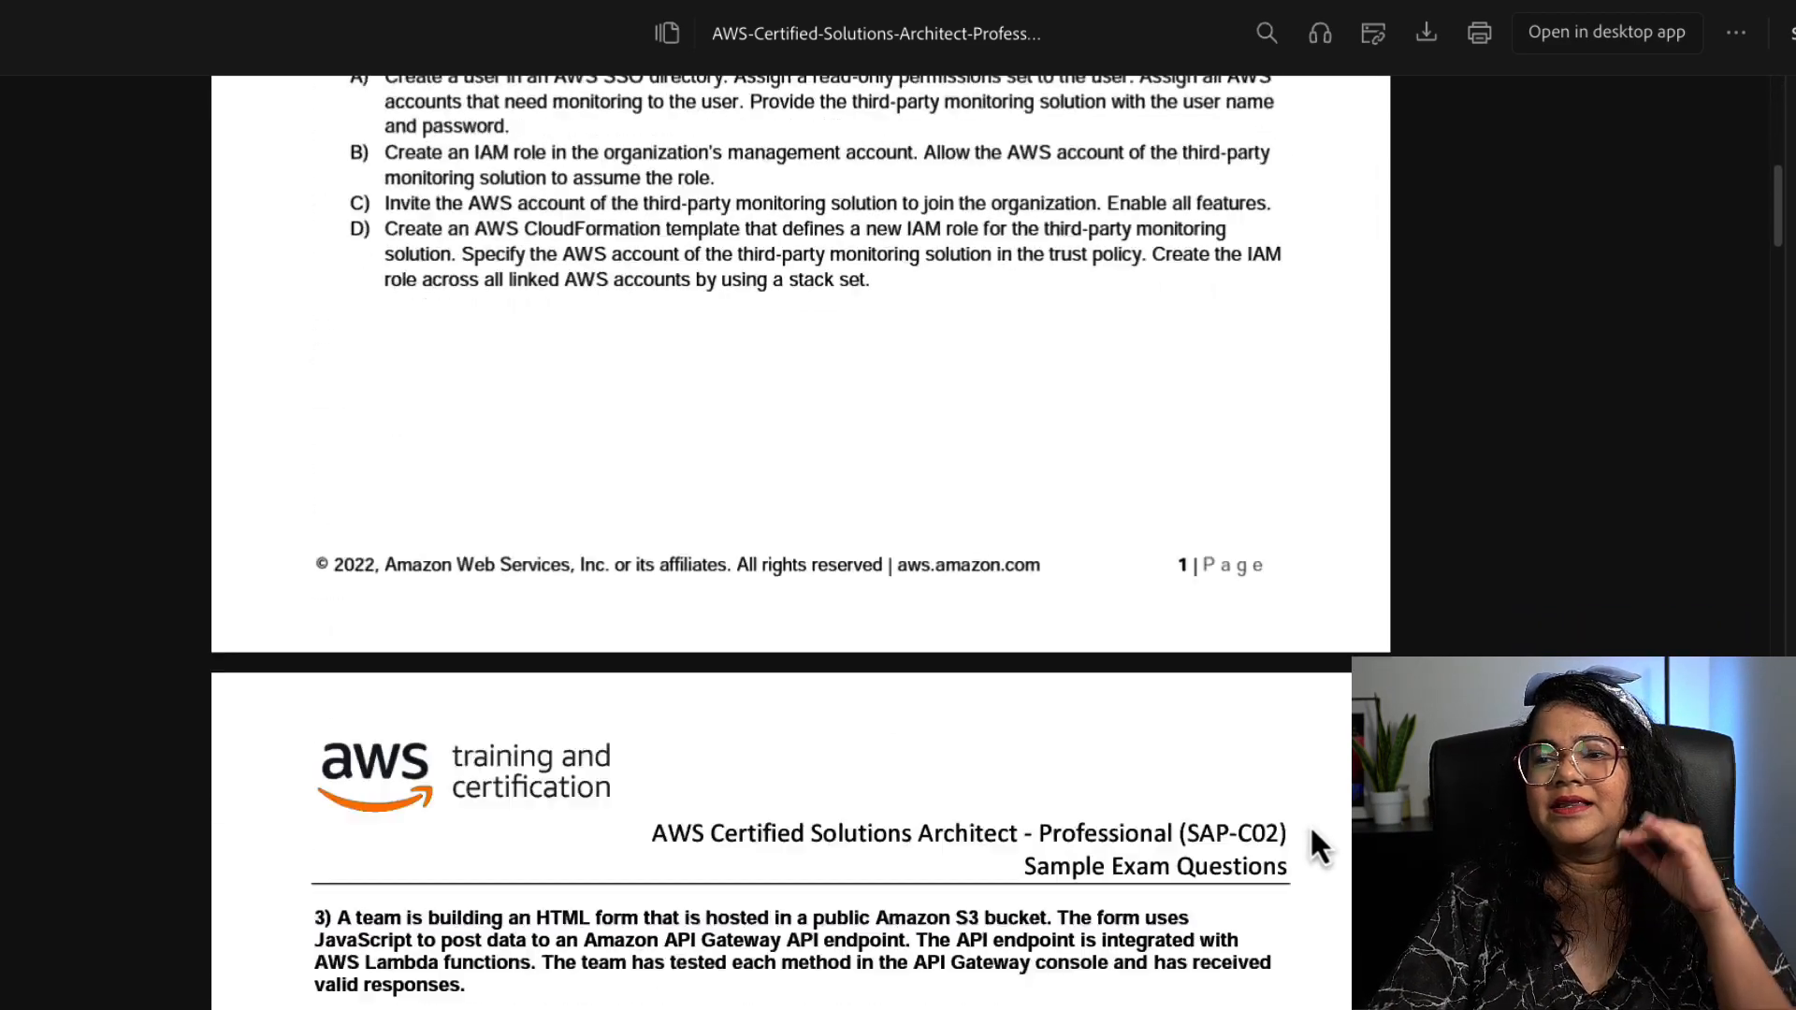
scroll("down", 3)
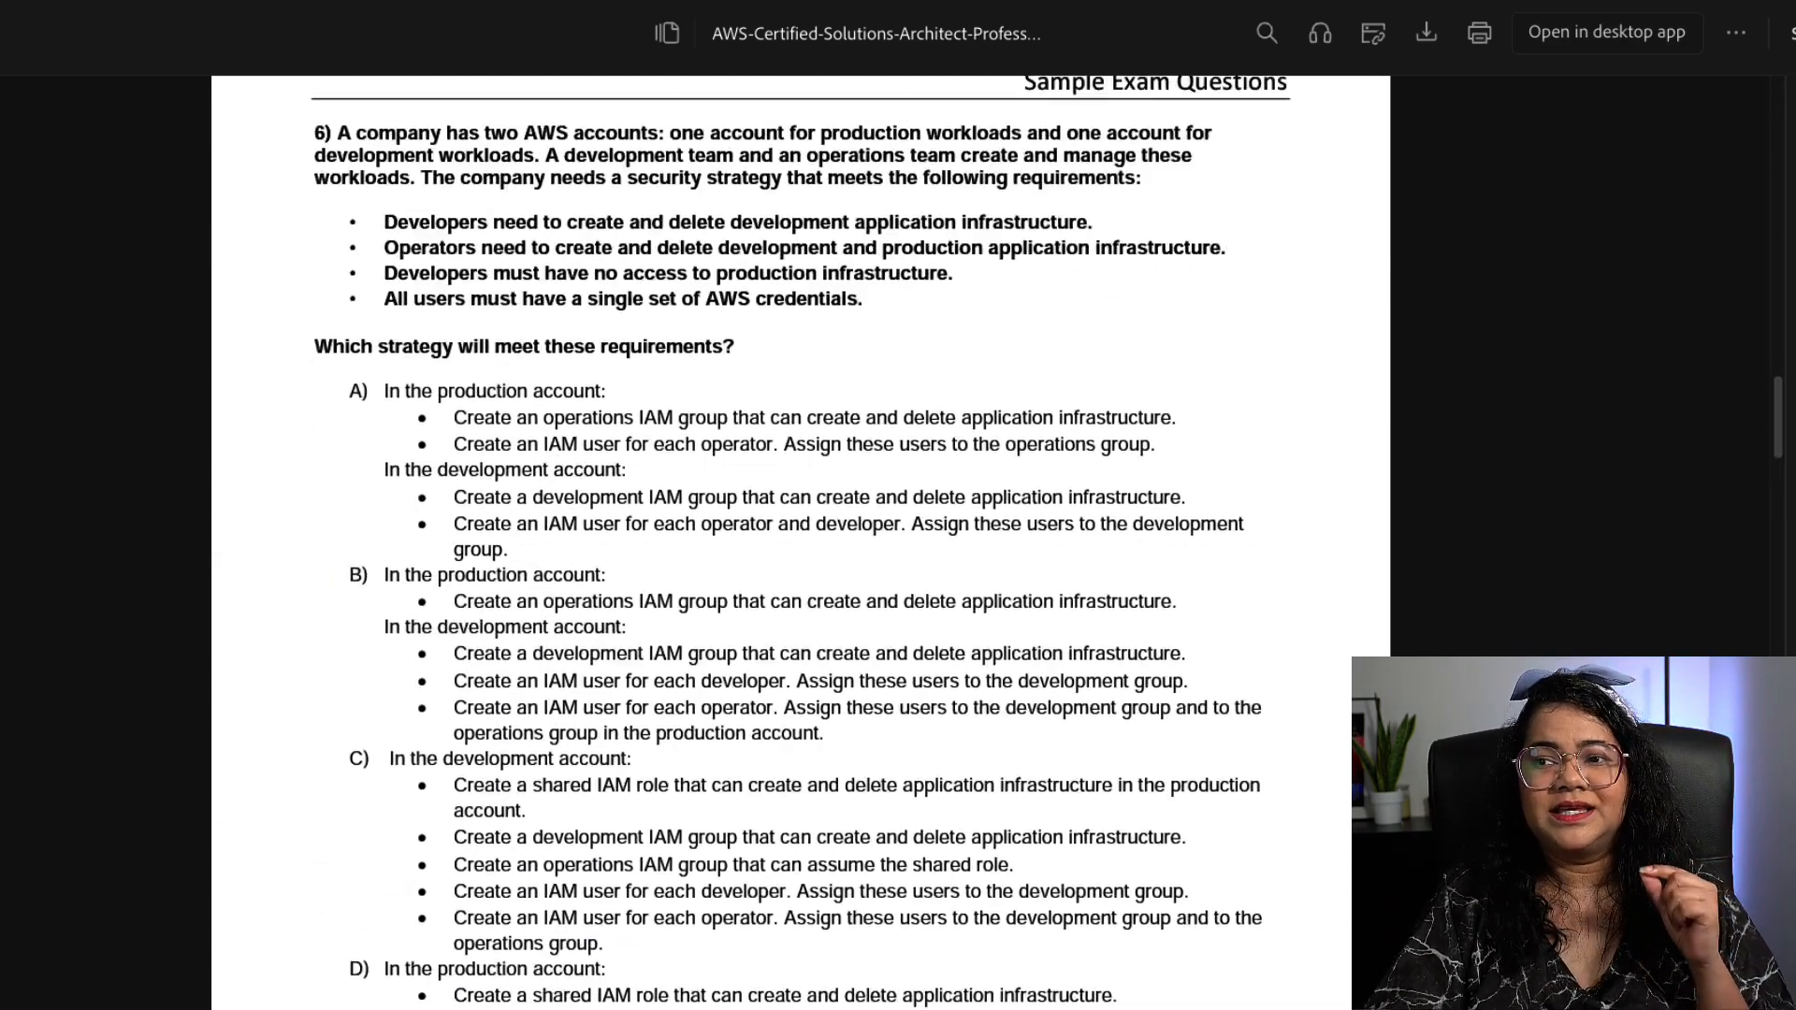
scroll("down", 3)
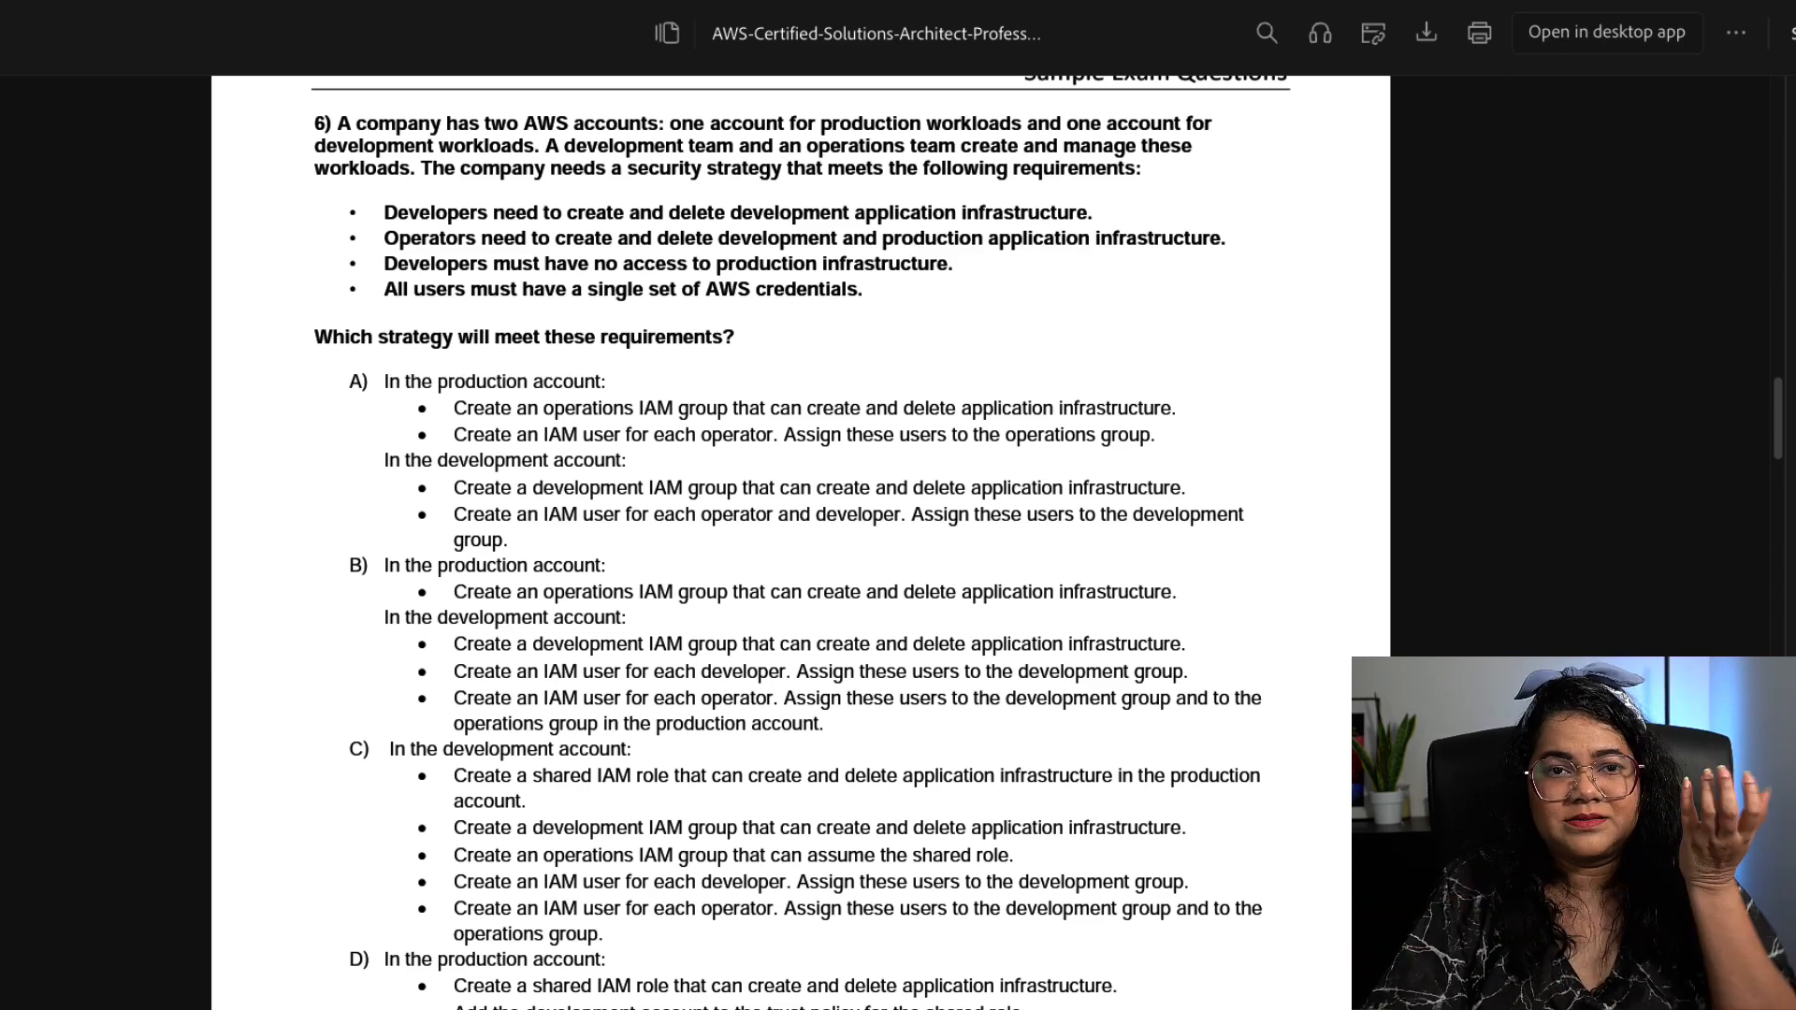
scroll("down", 3)
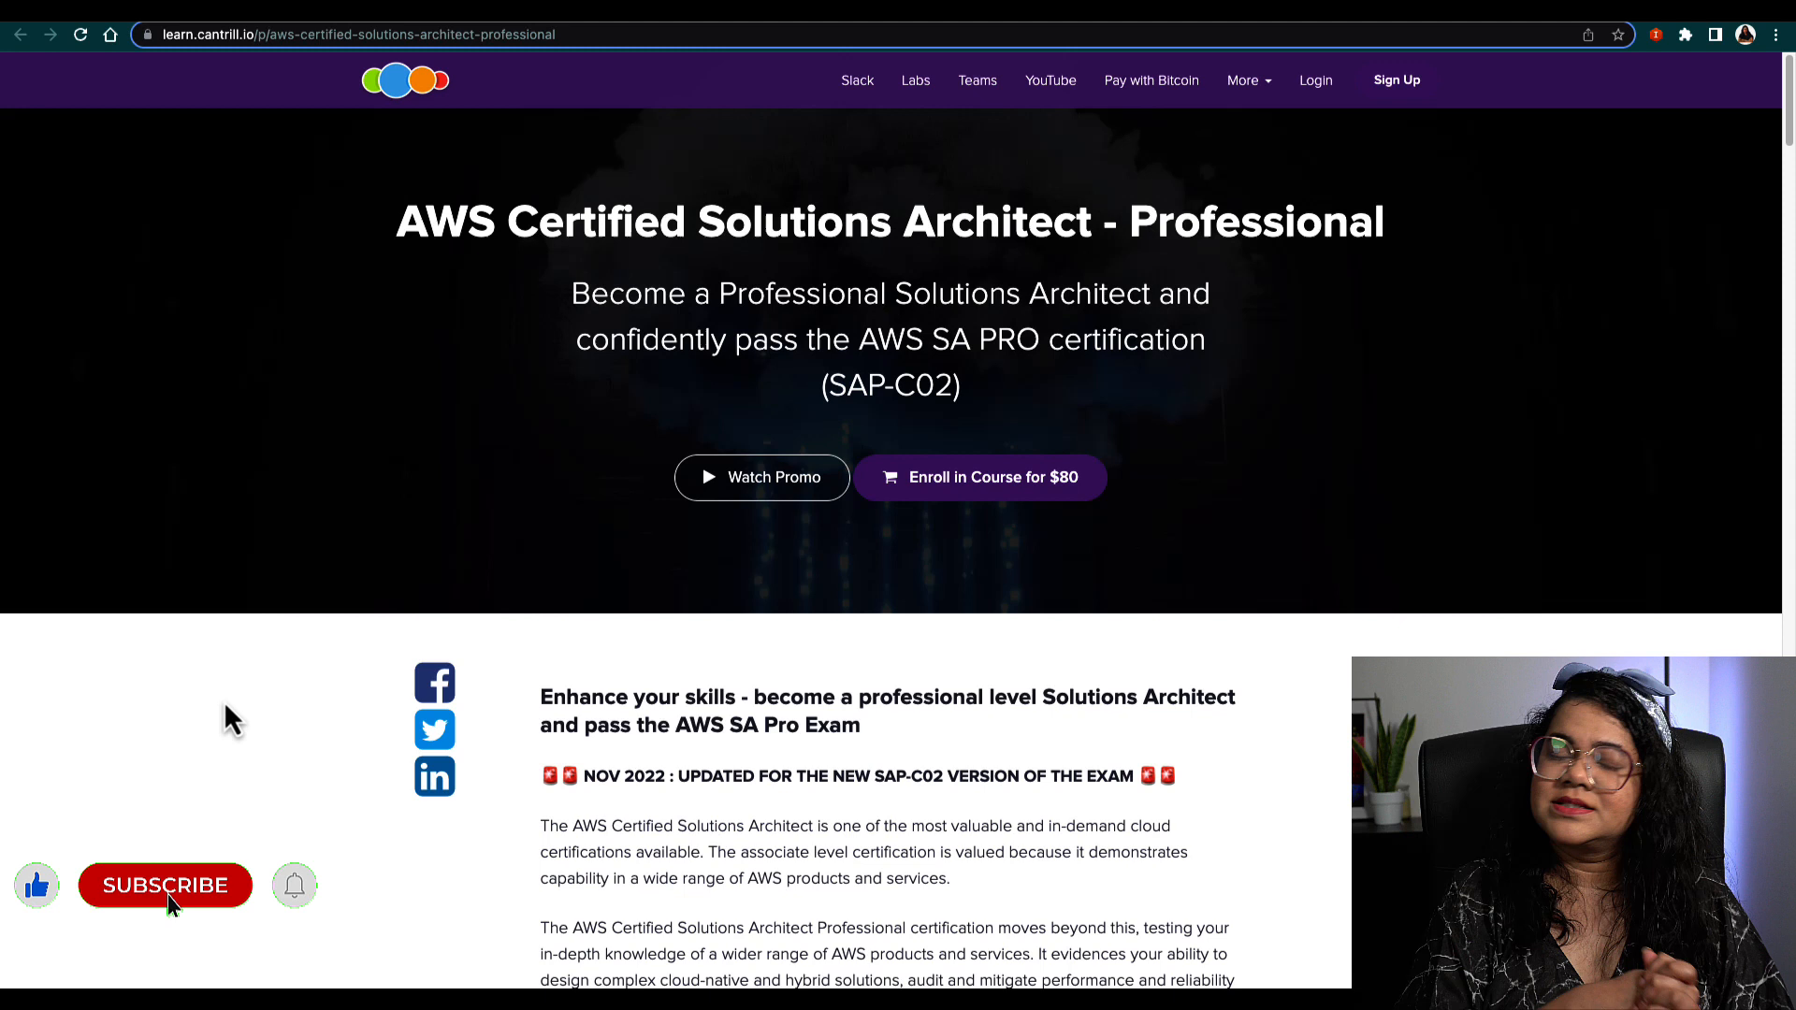
left_click(165, 884)
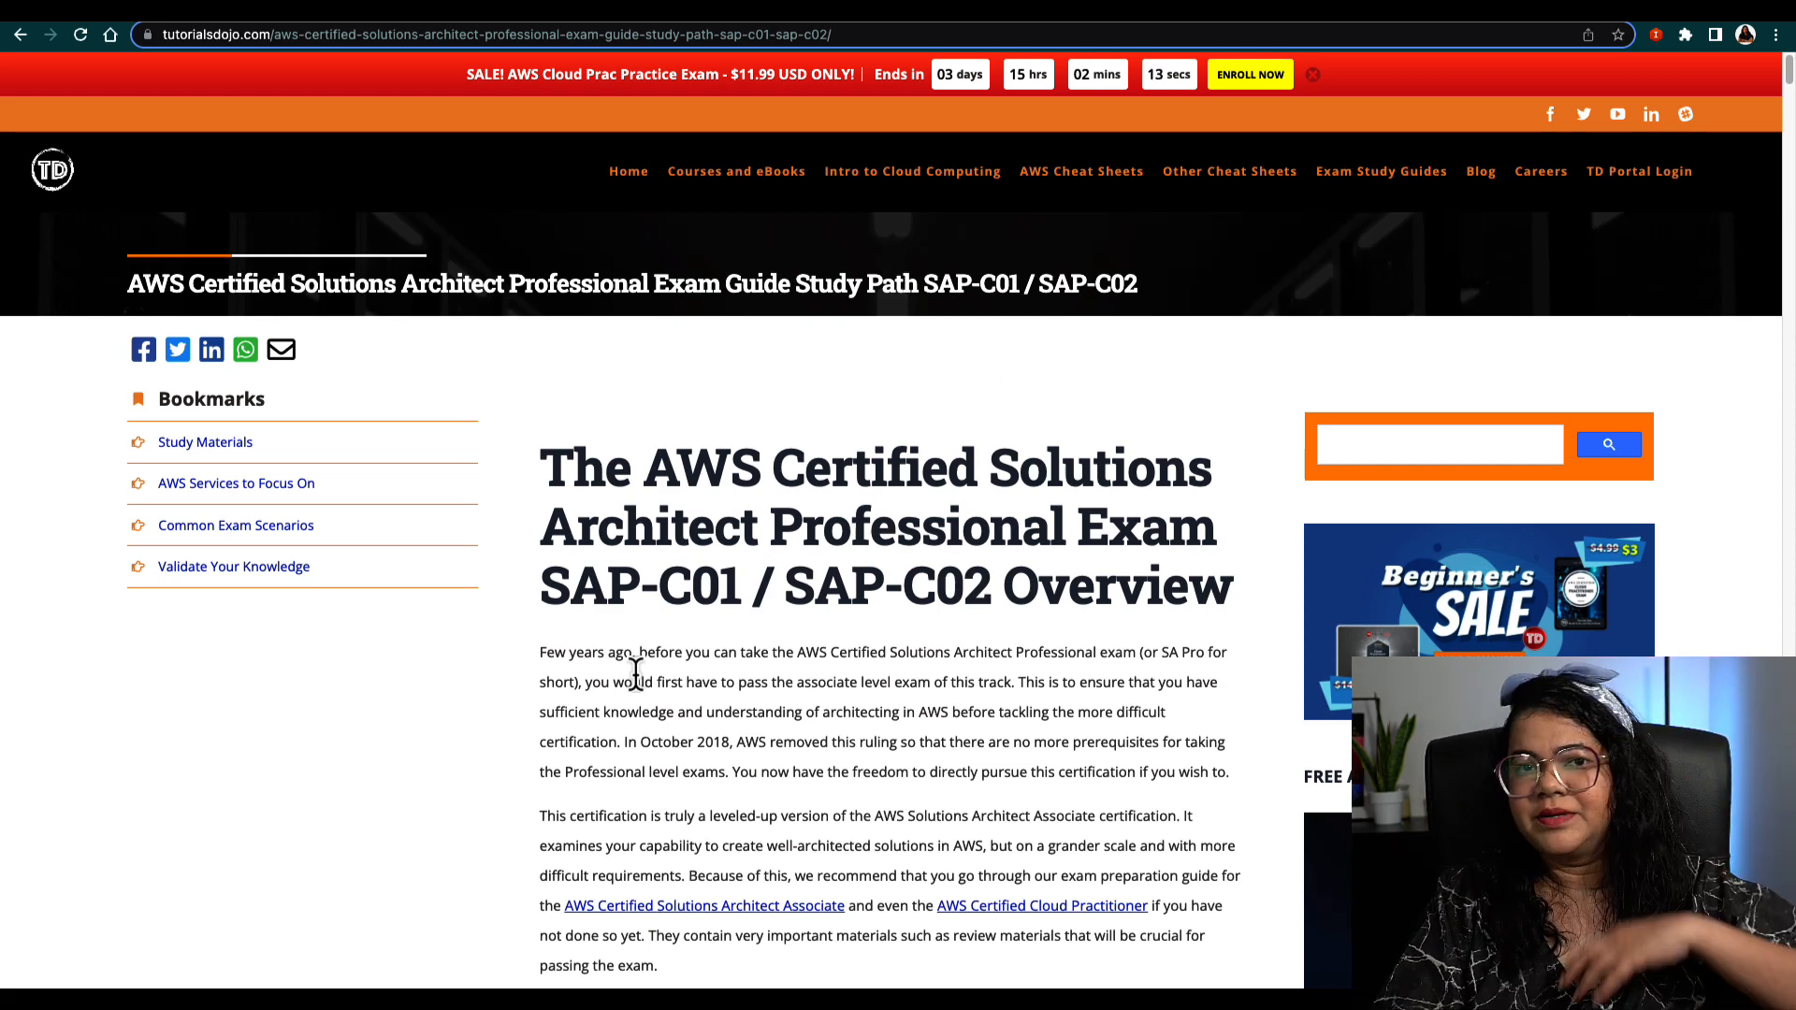
- Scroll the Tutorials Dojo SAP-C02 study path past its overview to the Study Materials section
scroll("down", 3)
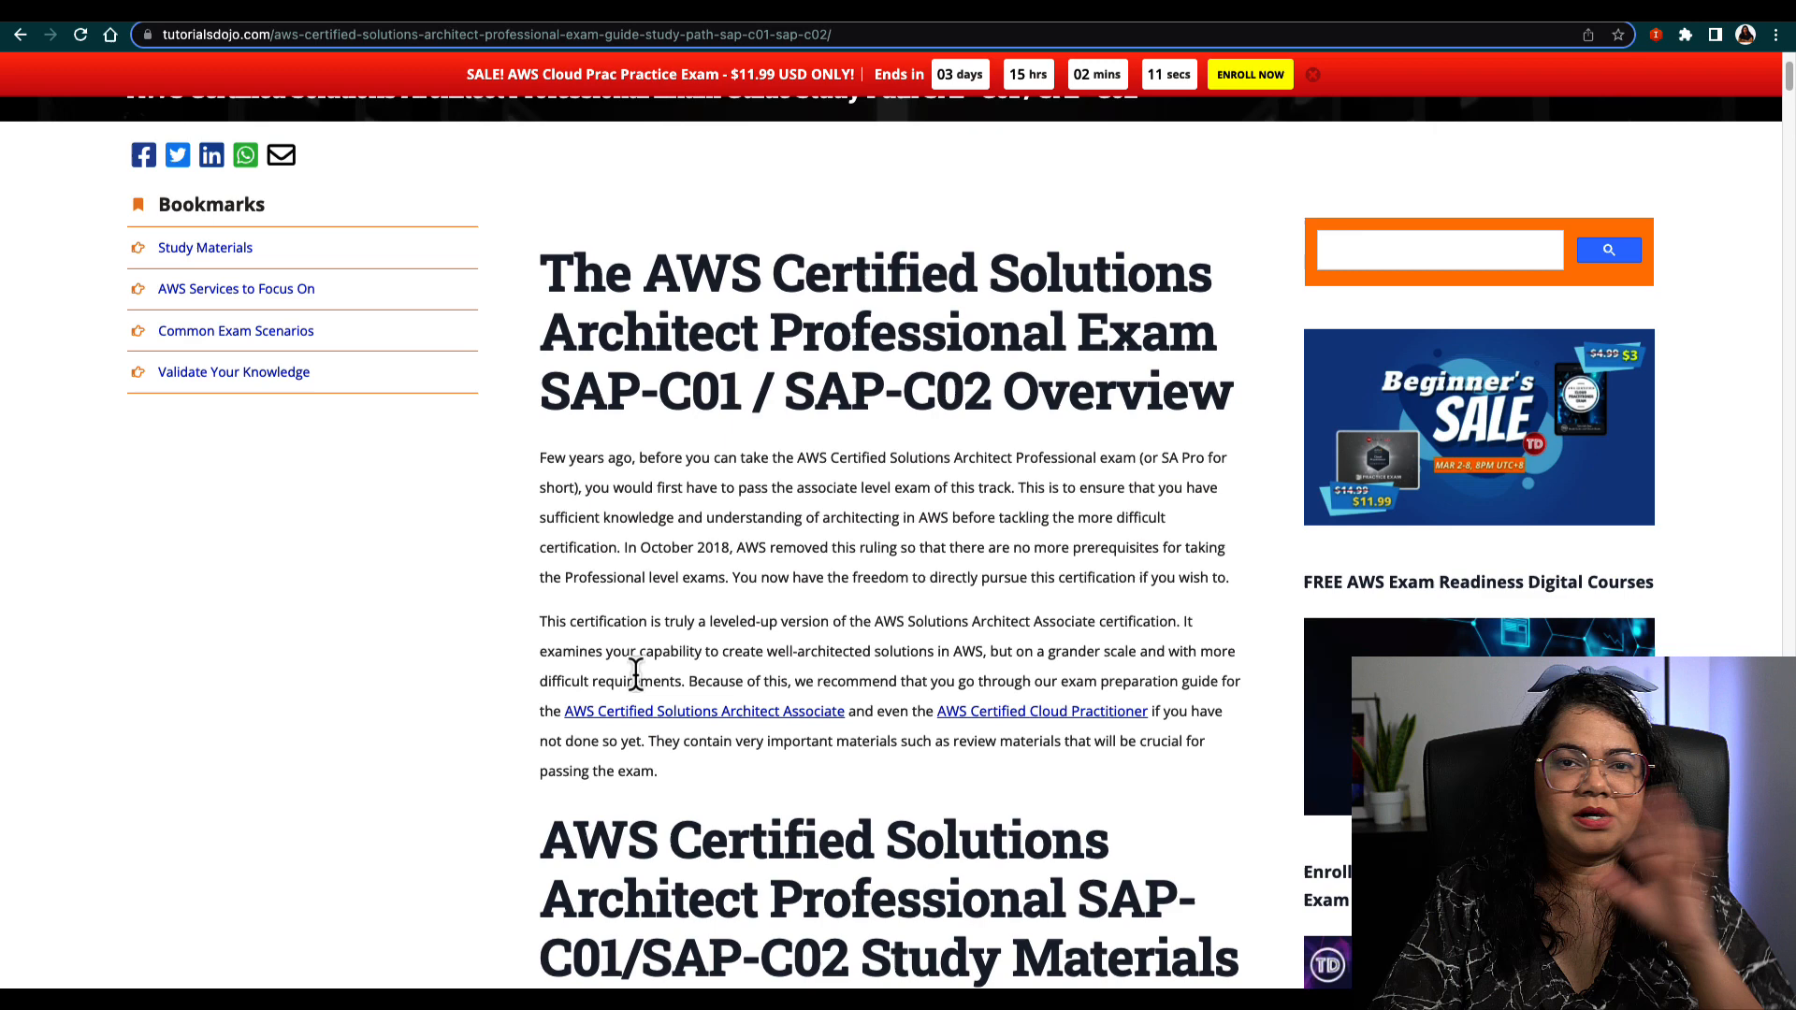
mouse_move(733, 556)
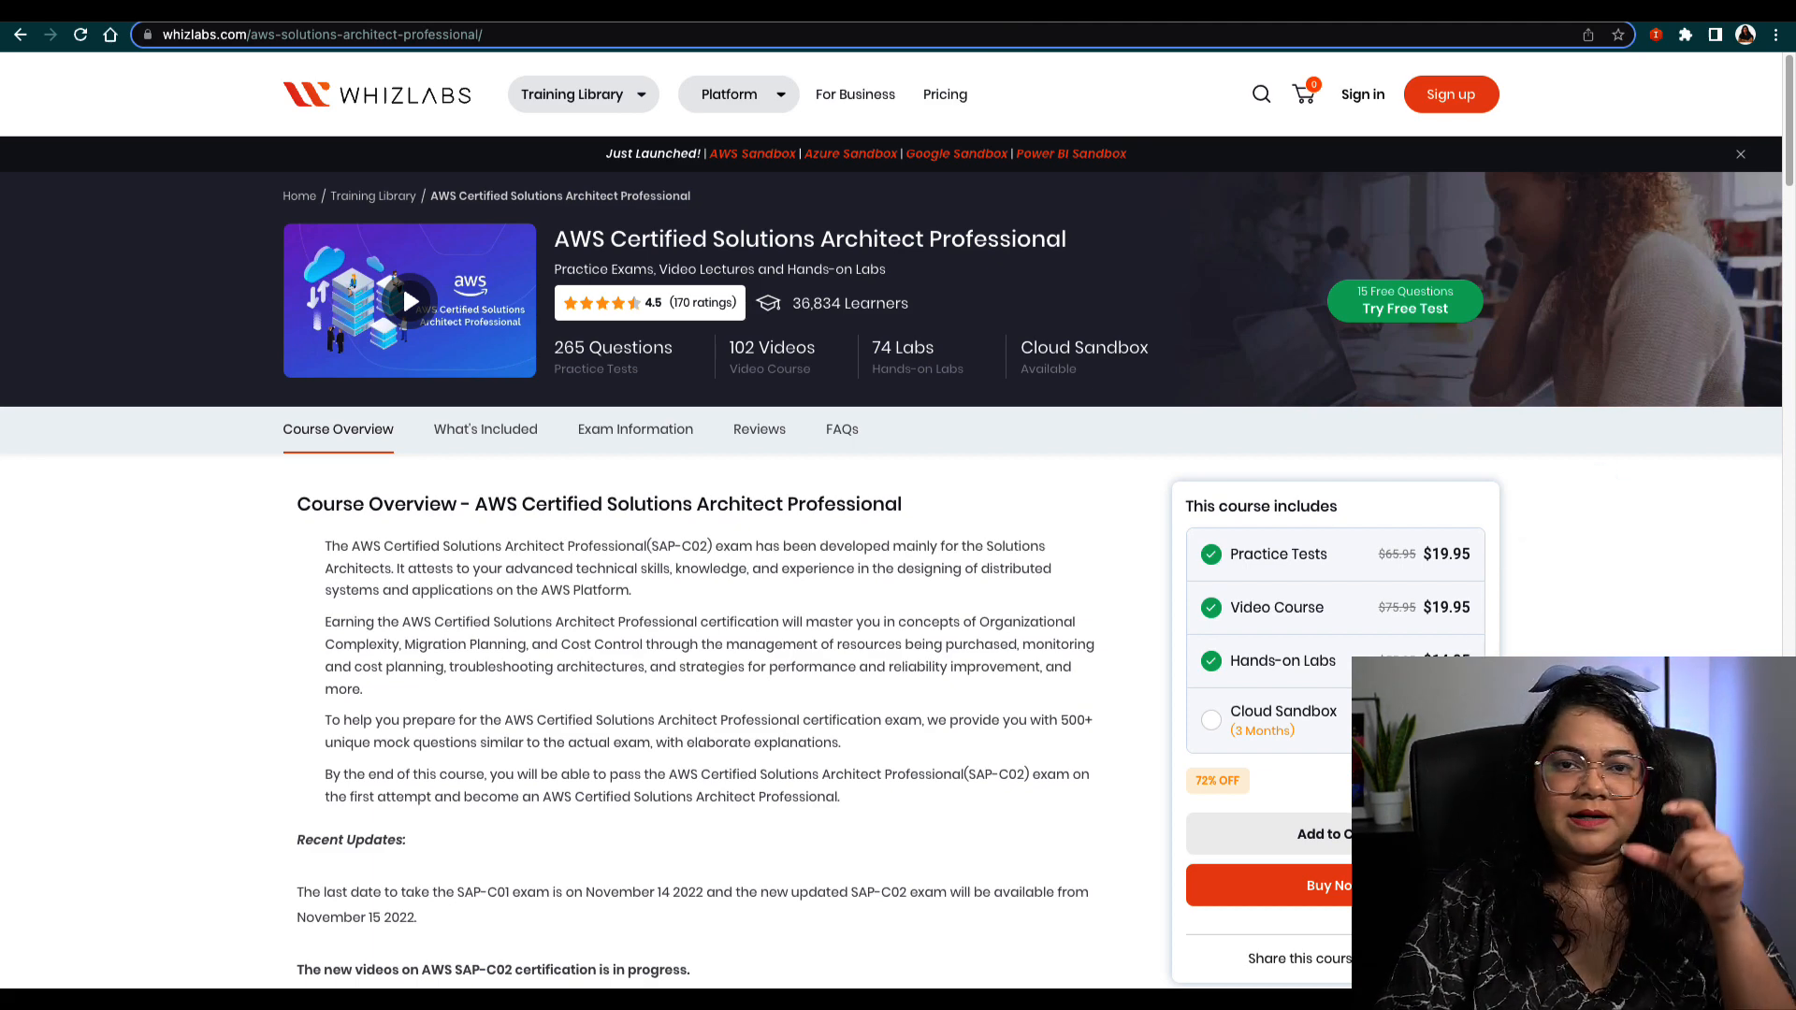
- Scroll through the Professional Challenge registration page offering the 50% exam voucher
scroll("down", 3)
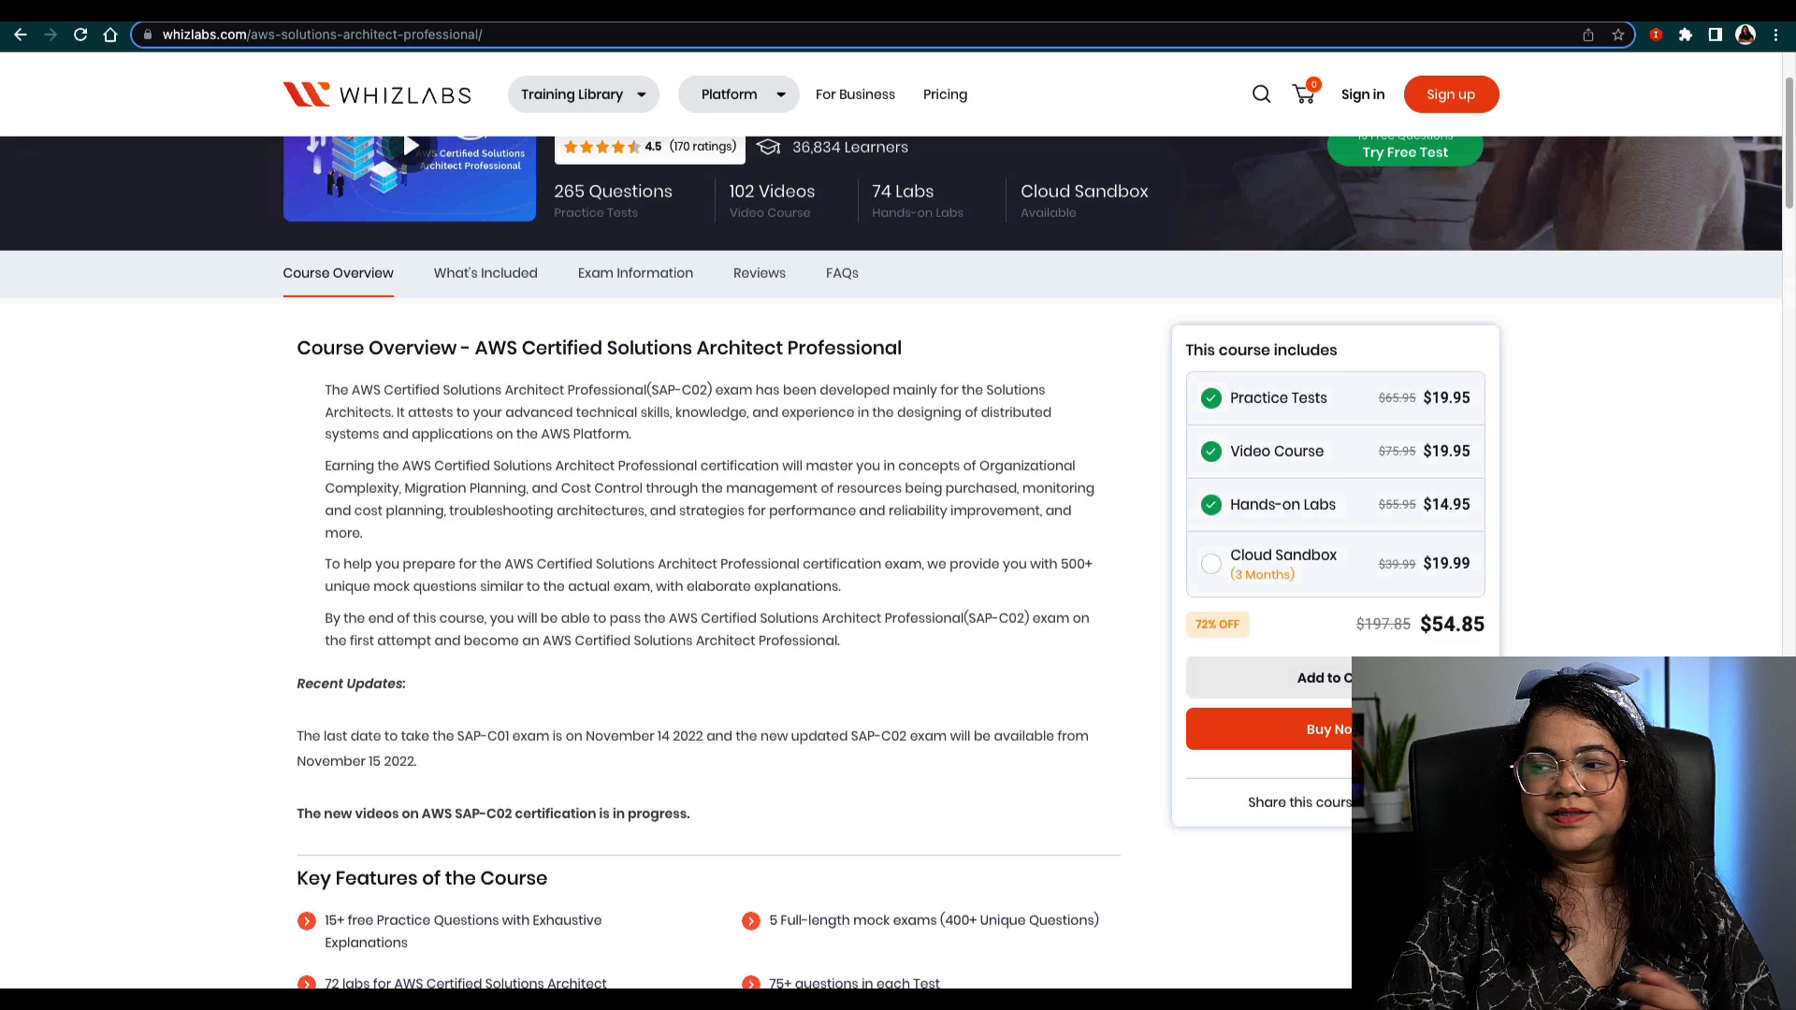
scroll("down", 3)
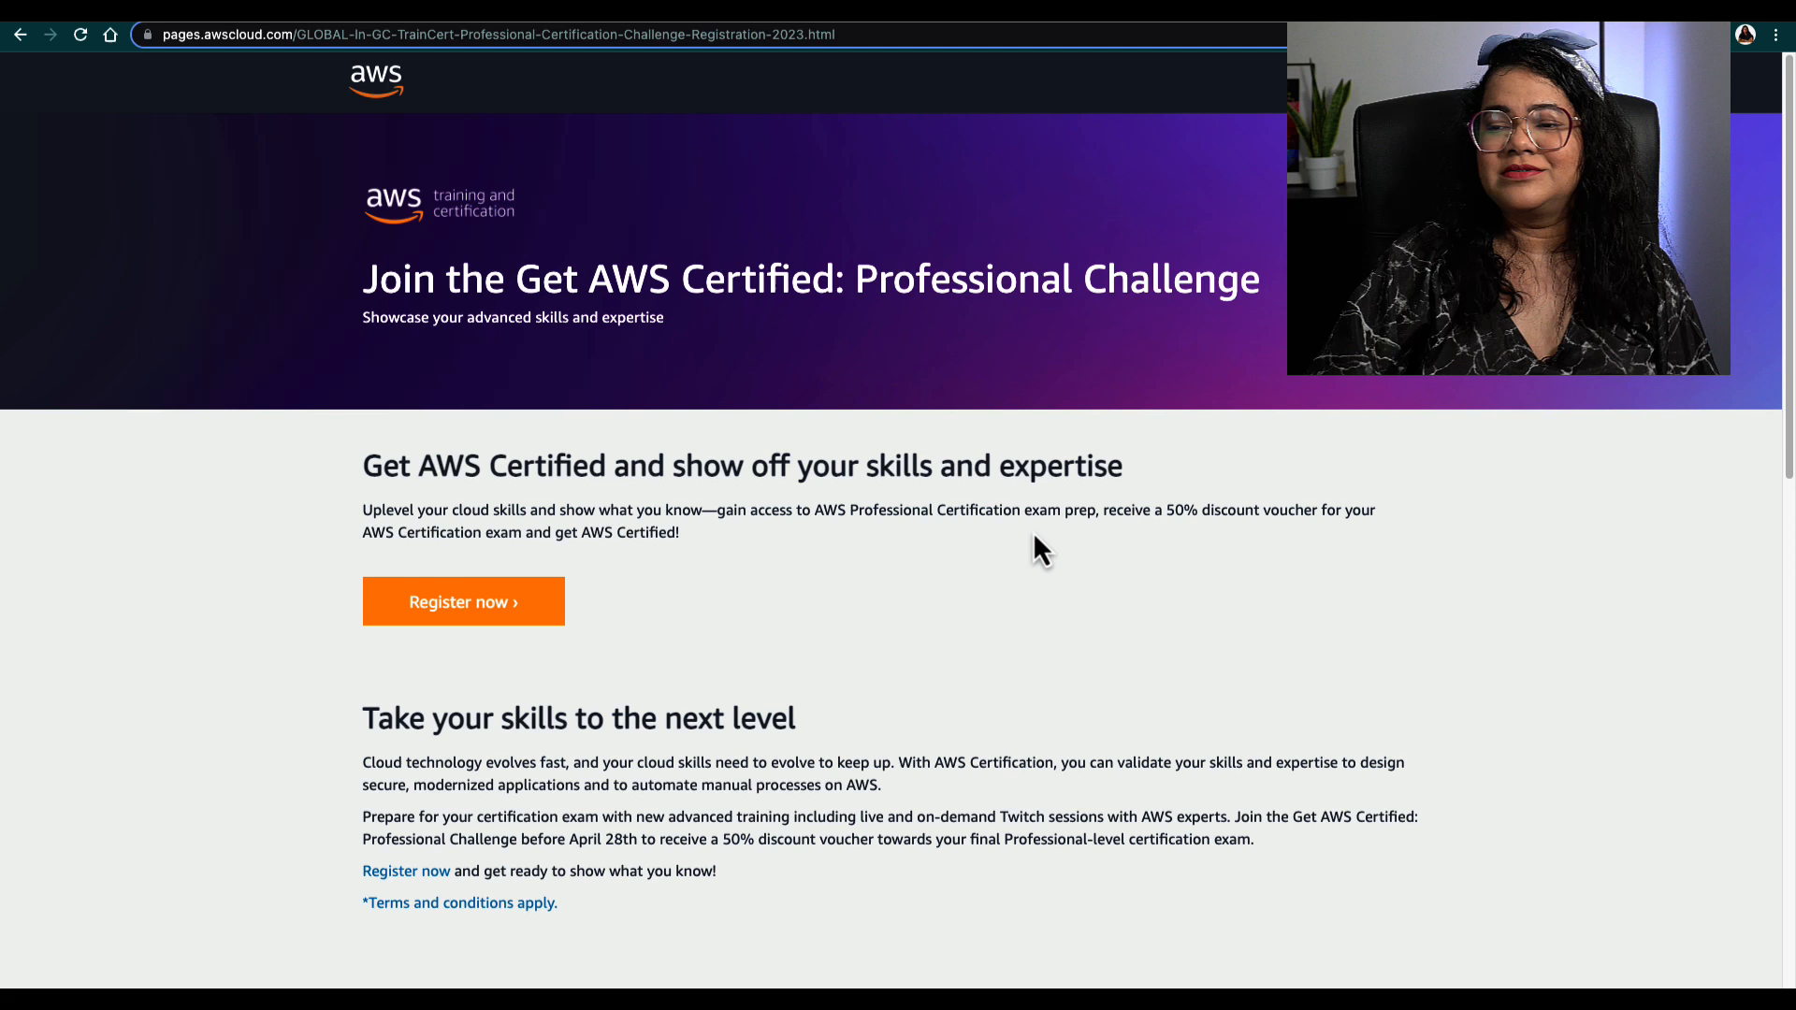
- Highlight the April 28th 50% discount deadline, then open the AWS Power Hour: Architecting Twitch episode
double_click(541, 839)
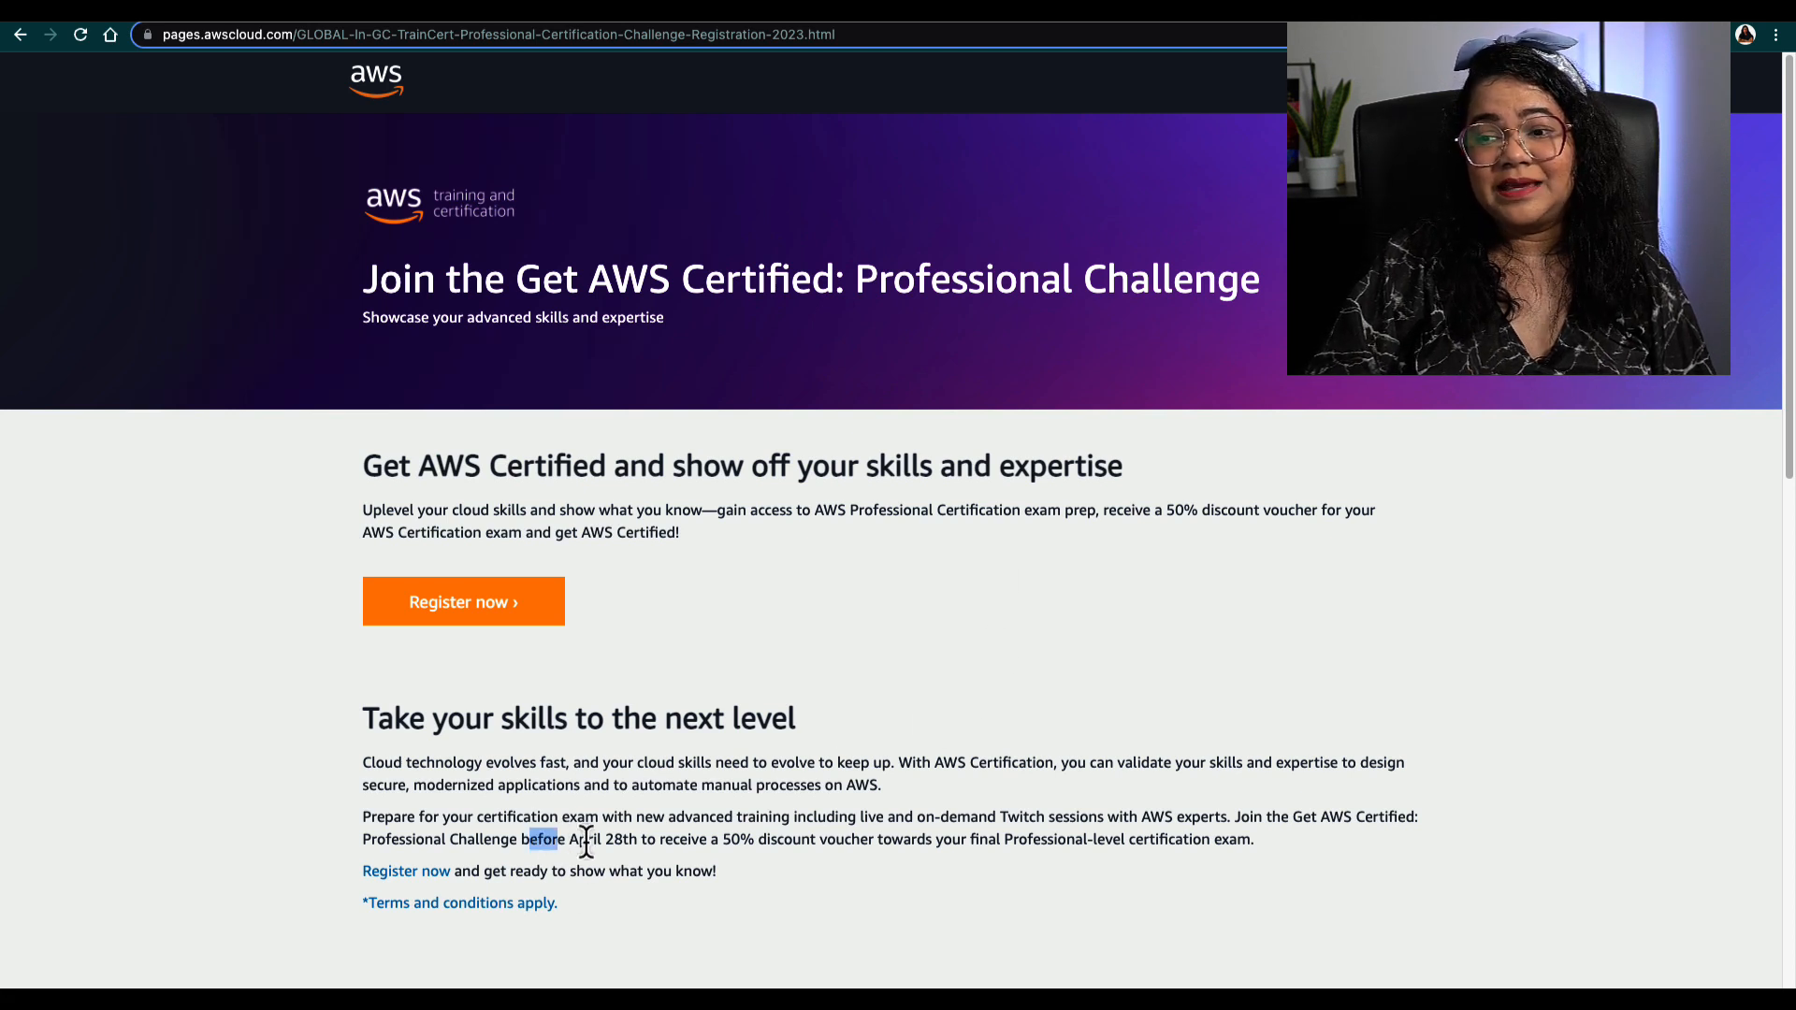
left_click_drag(532, 838, 807, 838)
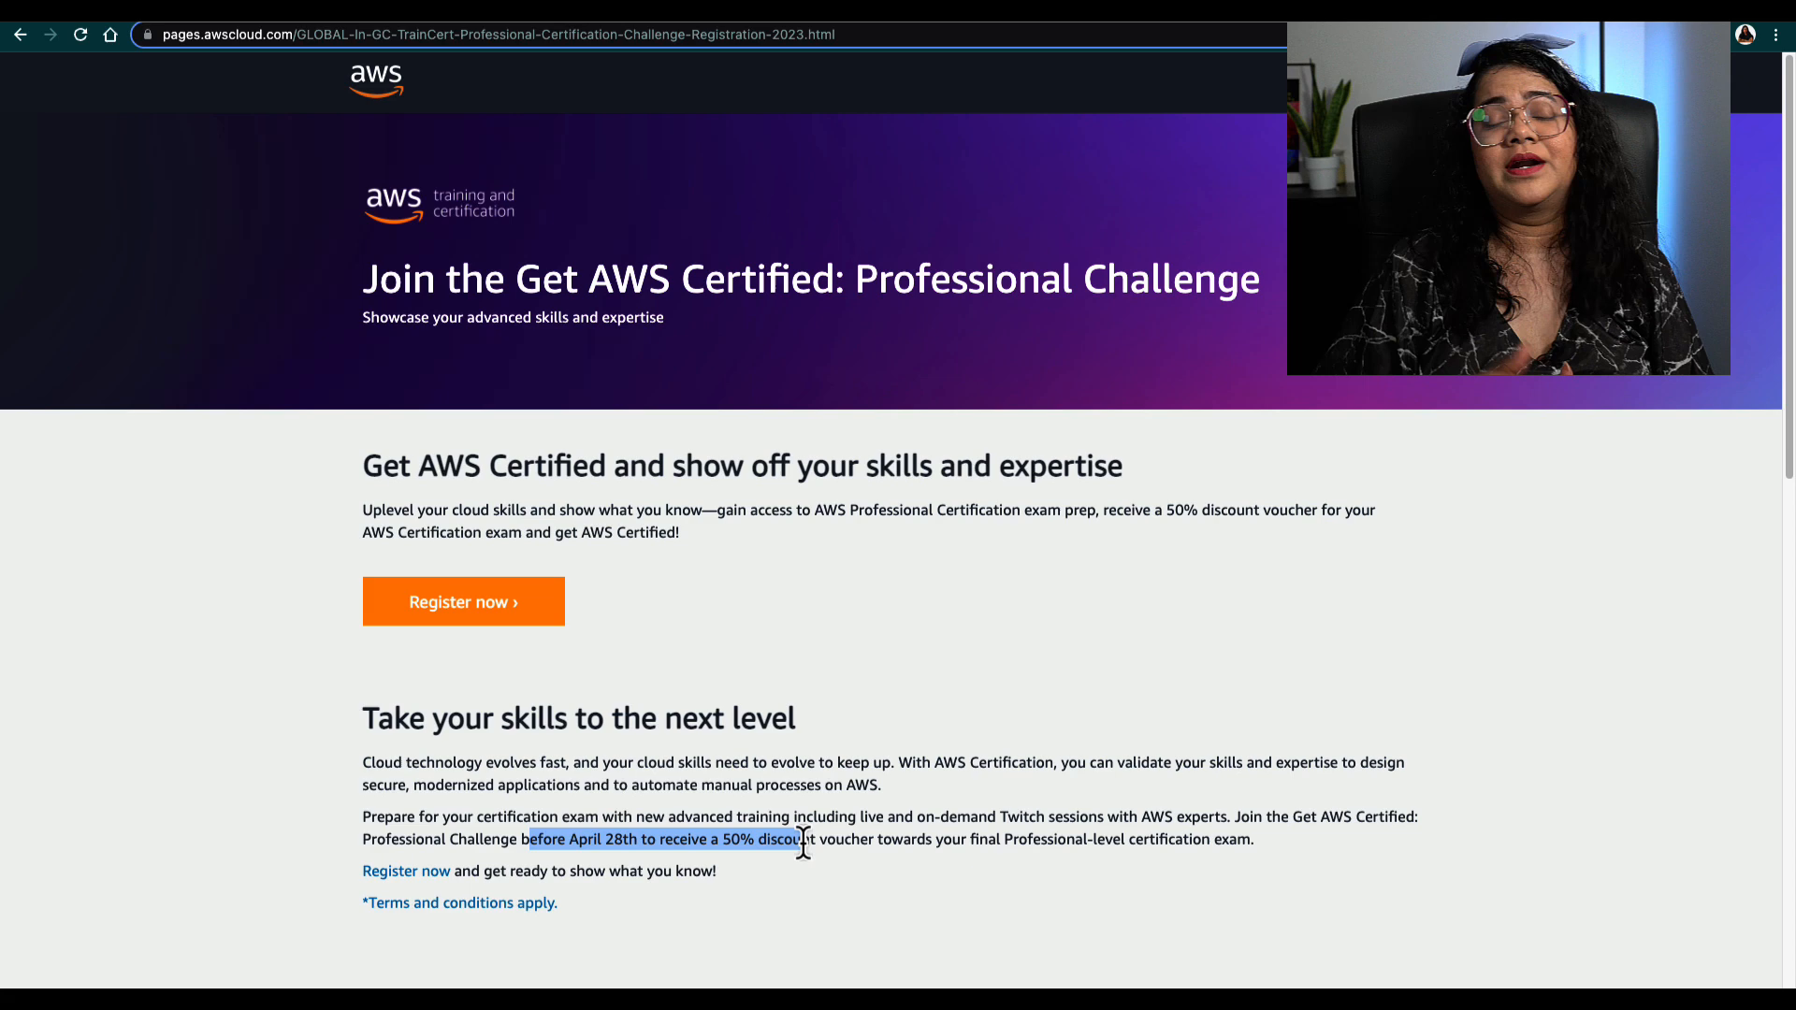
scroll("down", 3)
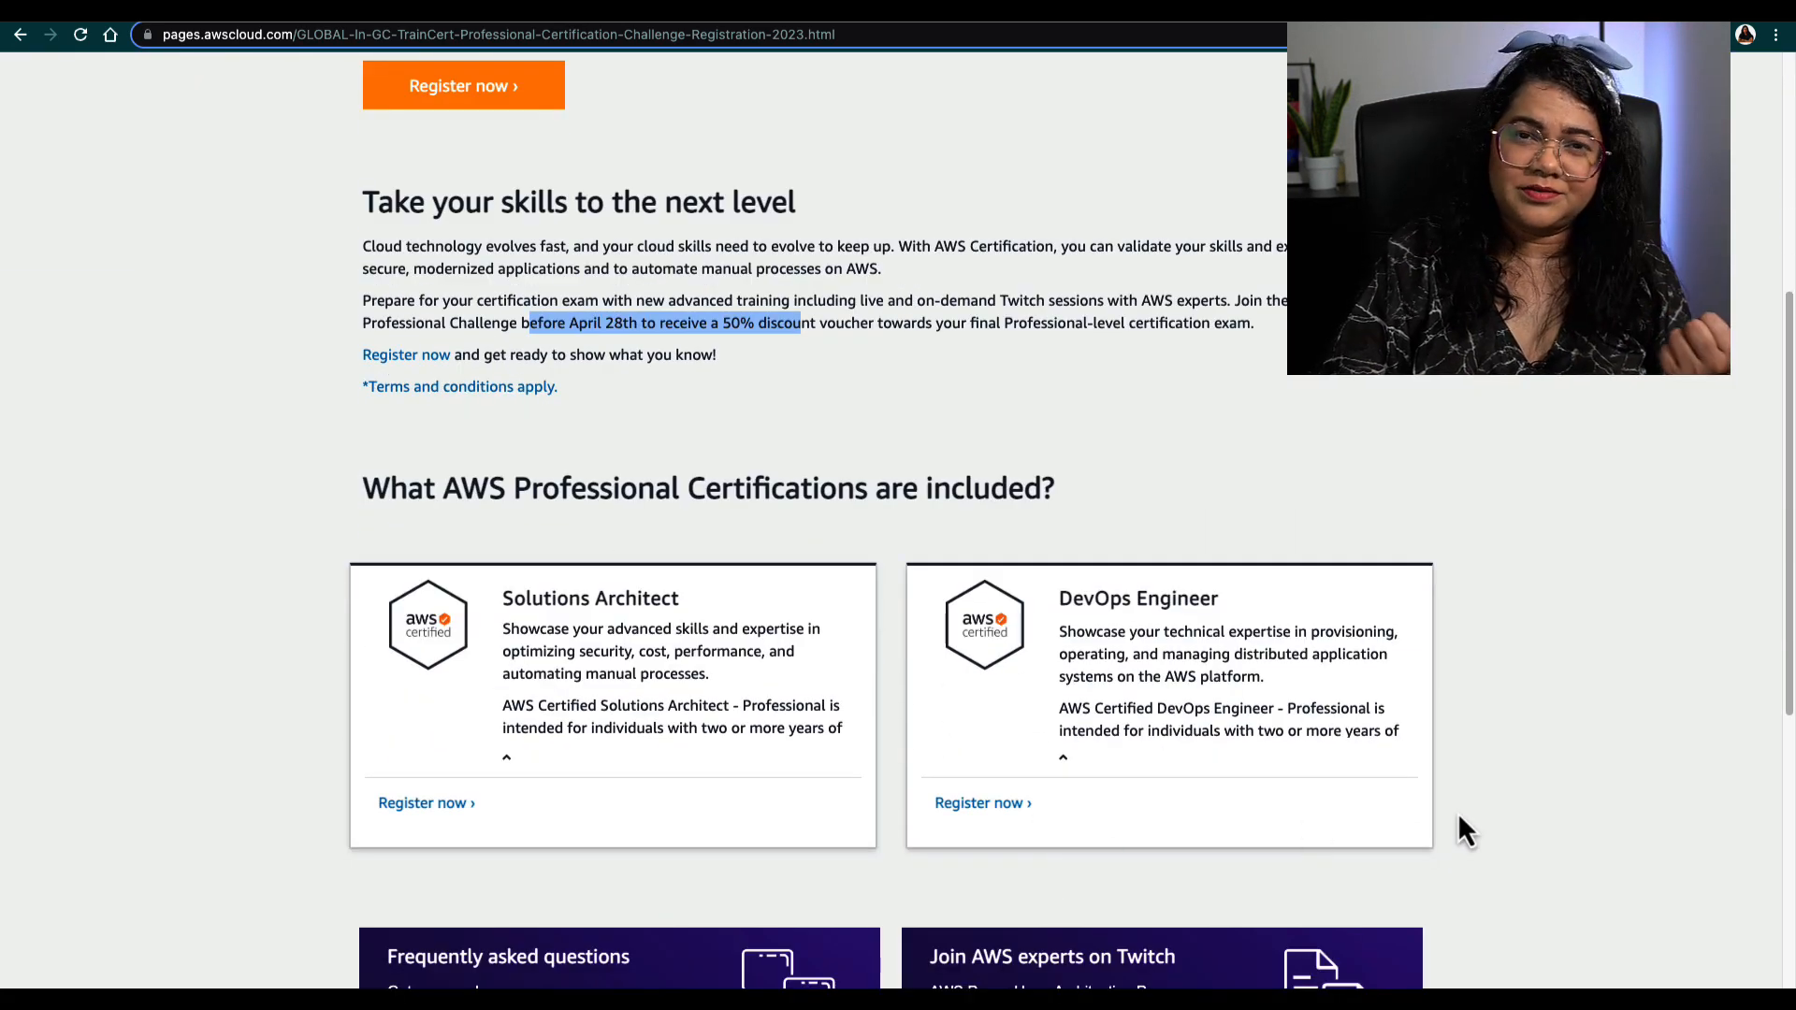
scroll("down", 3)
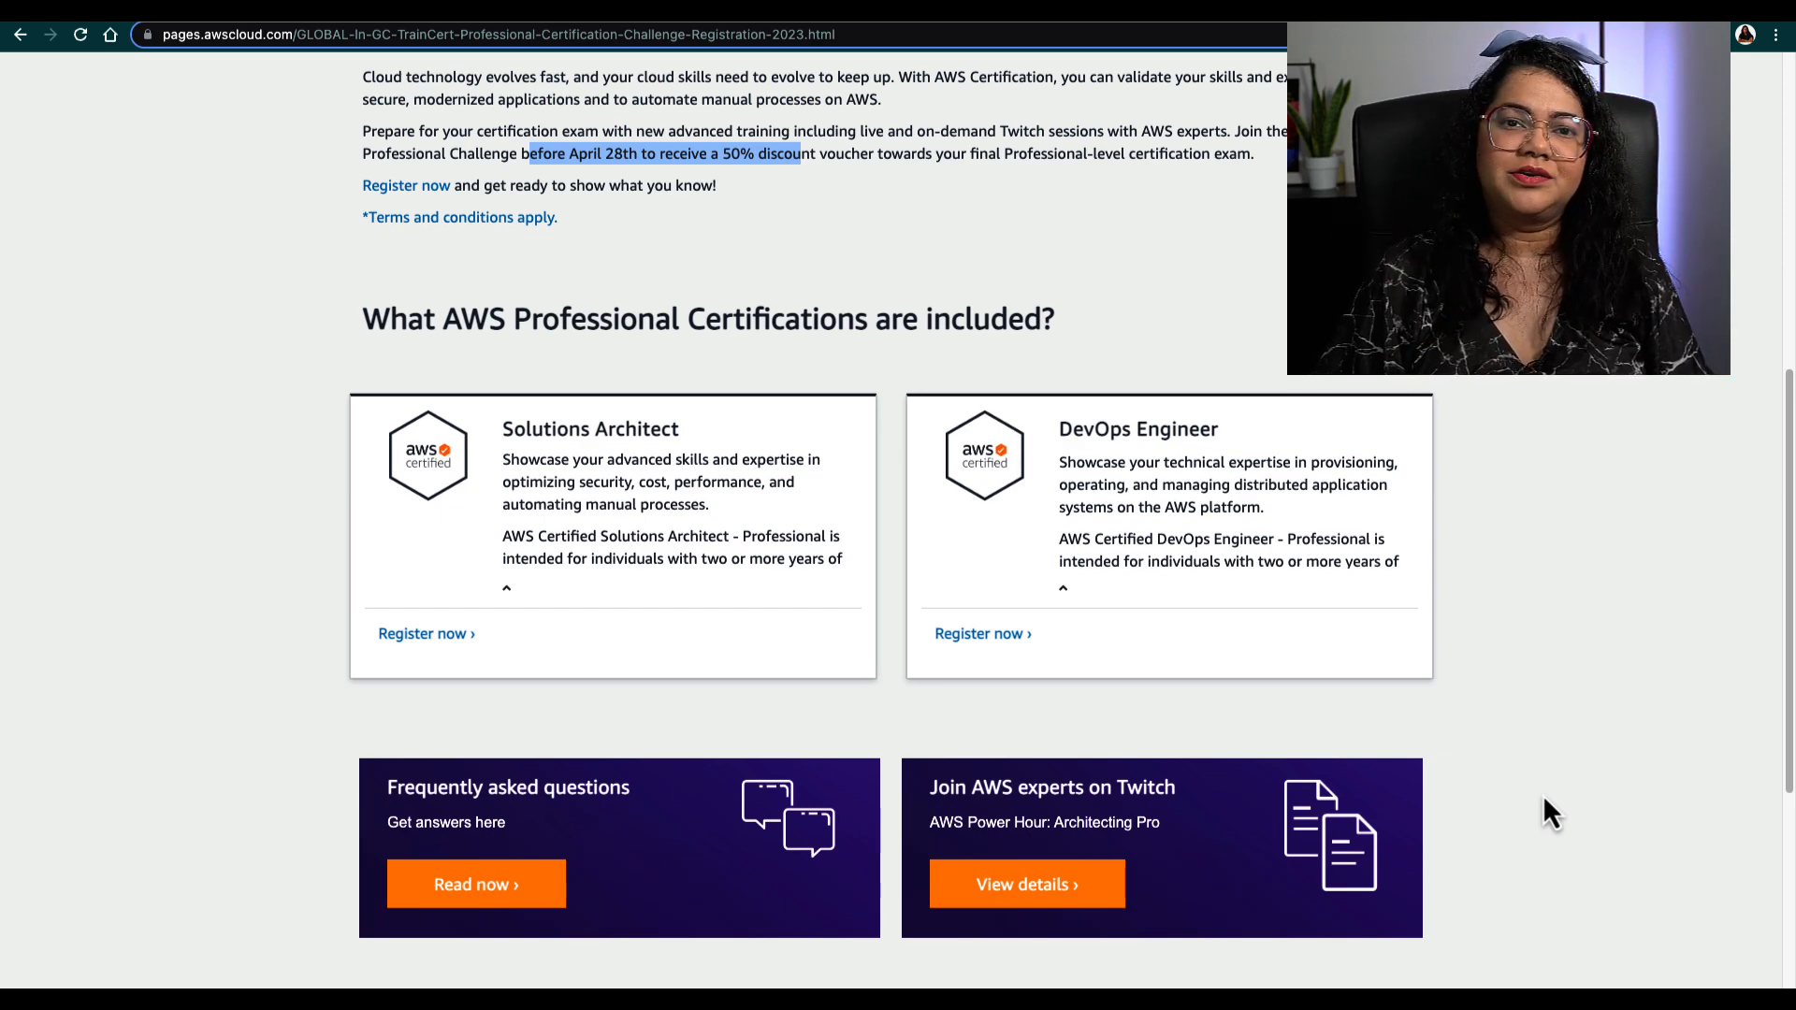
left_click(1024, 882)
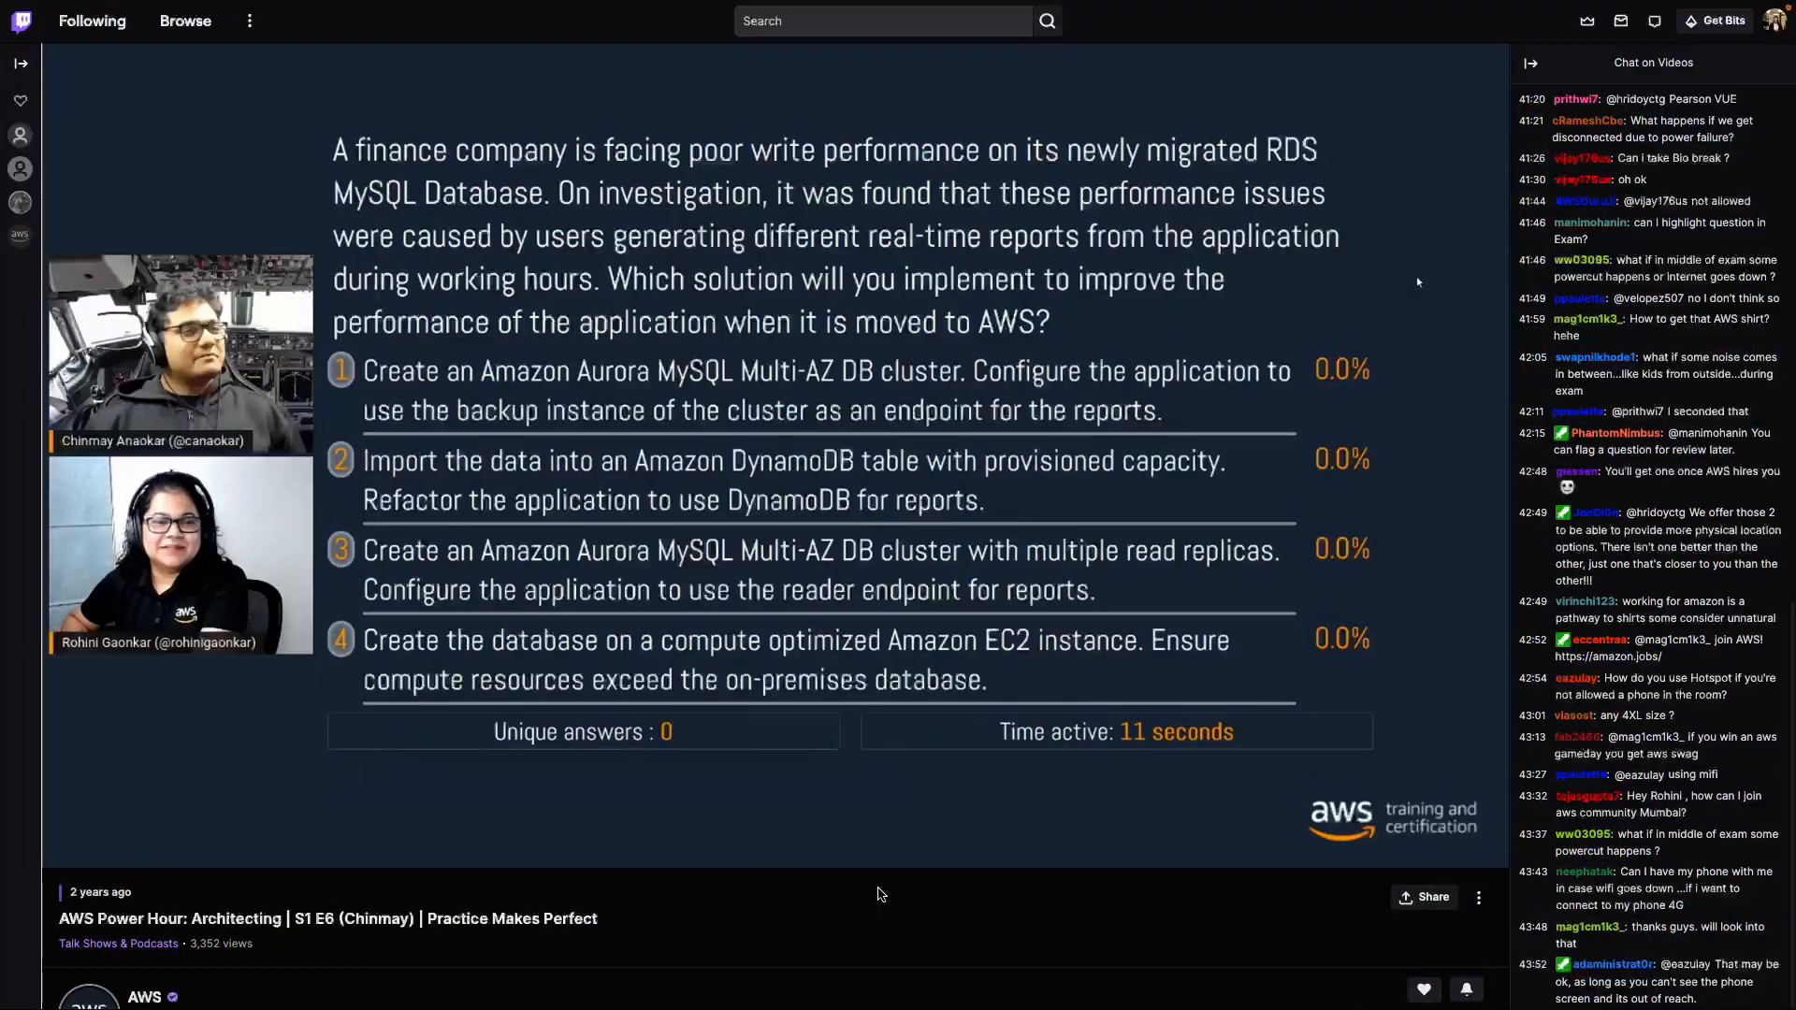